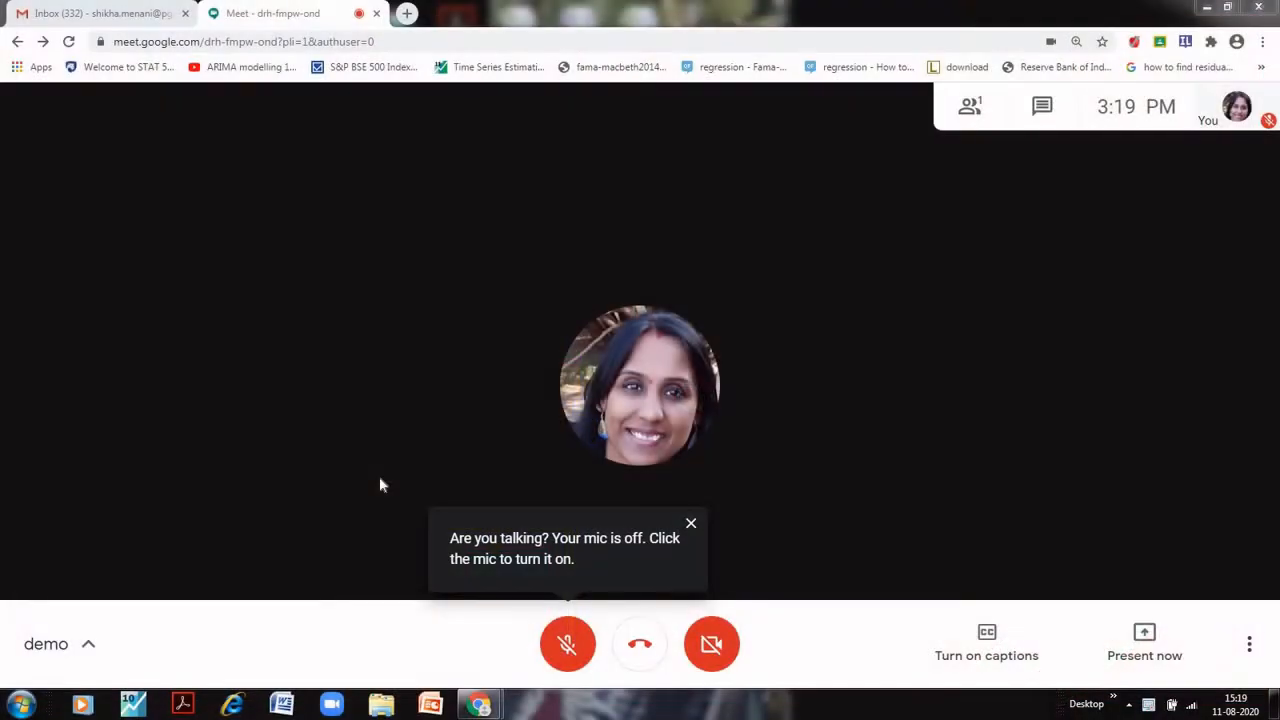
mouse_move(691, 524)
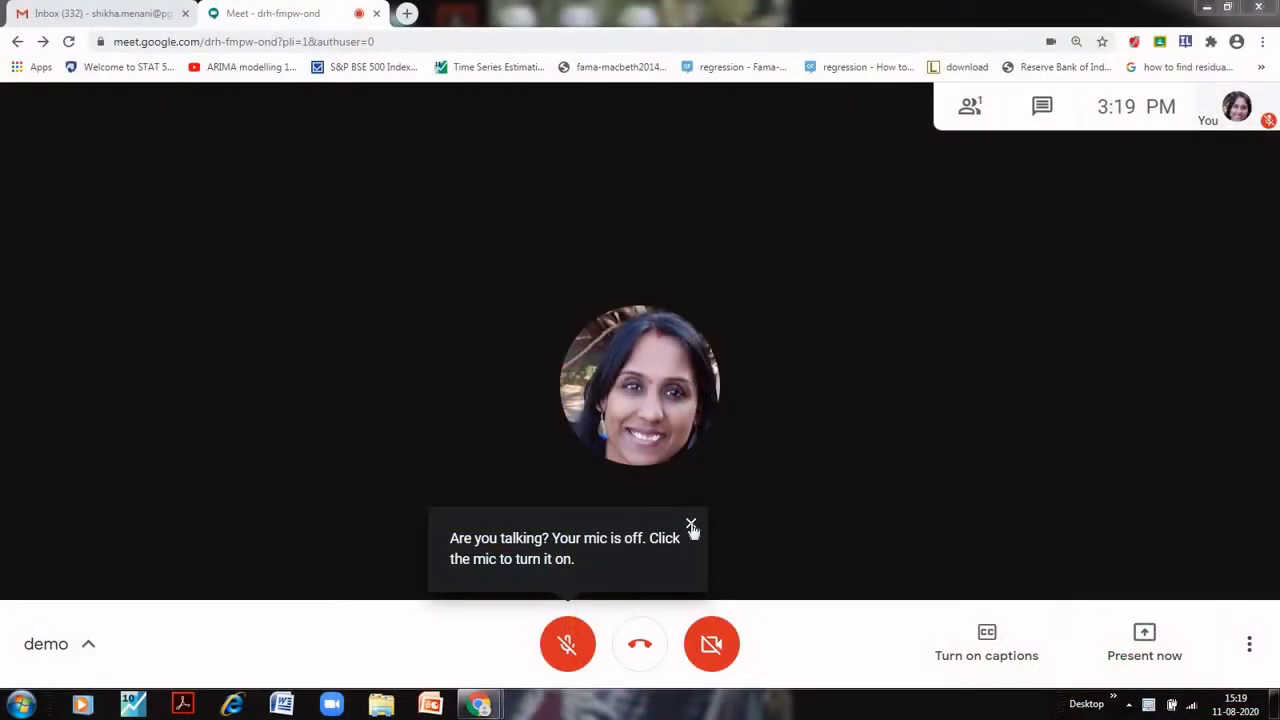
Step: Close the 'Are you talking? Your mic is off' reminder in the demo call
click(690, 525)
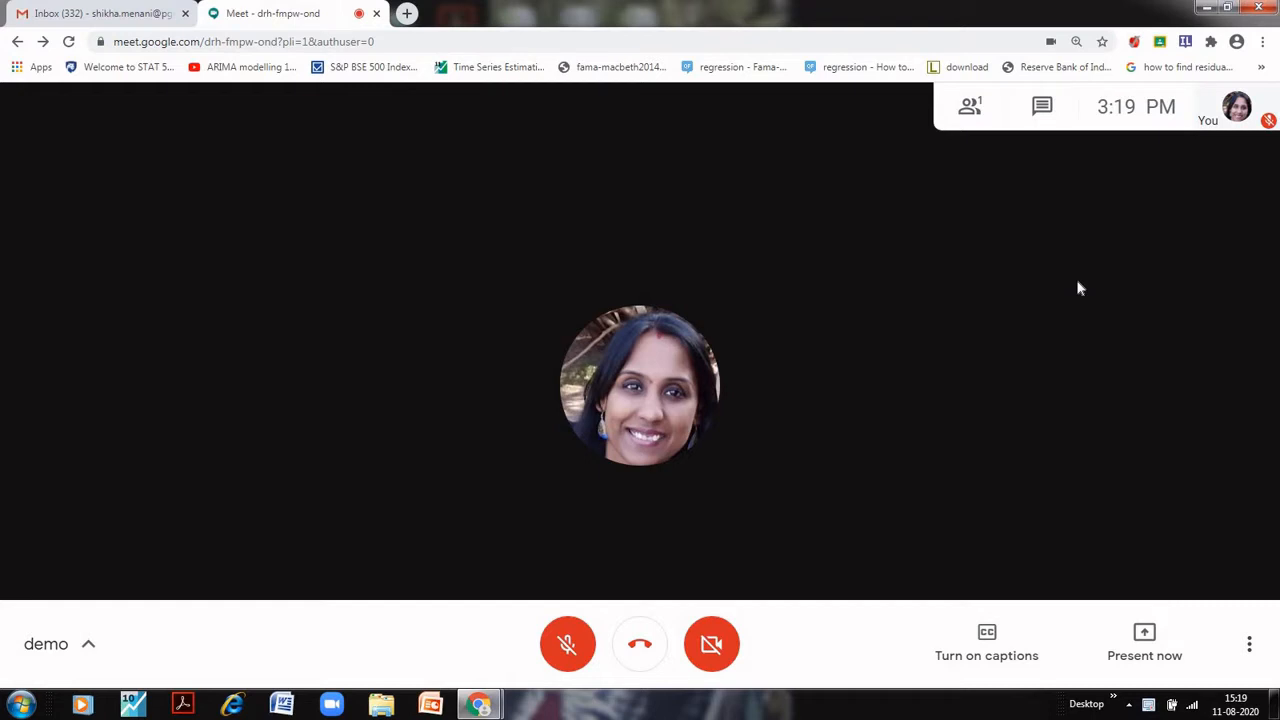
mouse_move(660, 400)
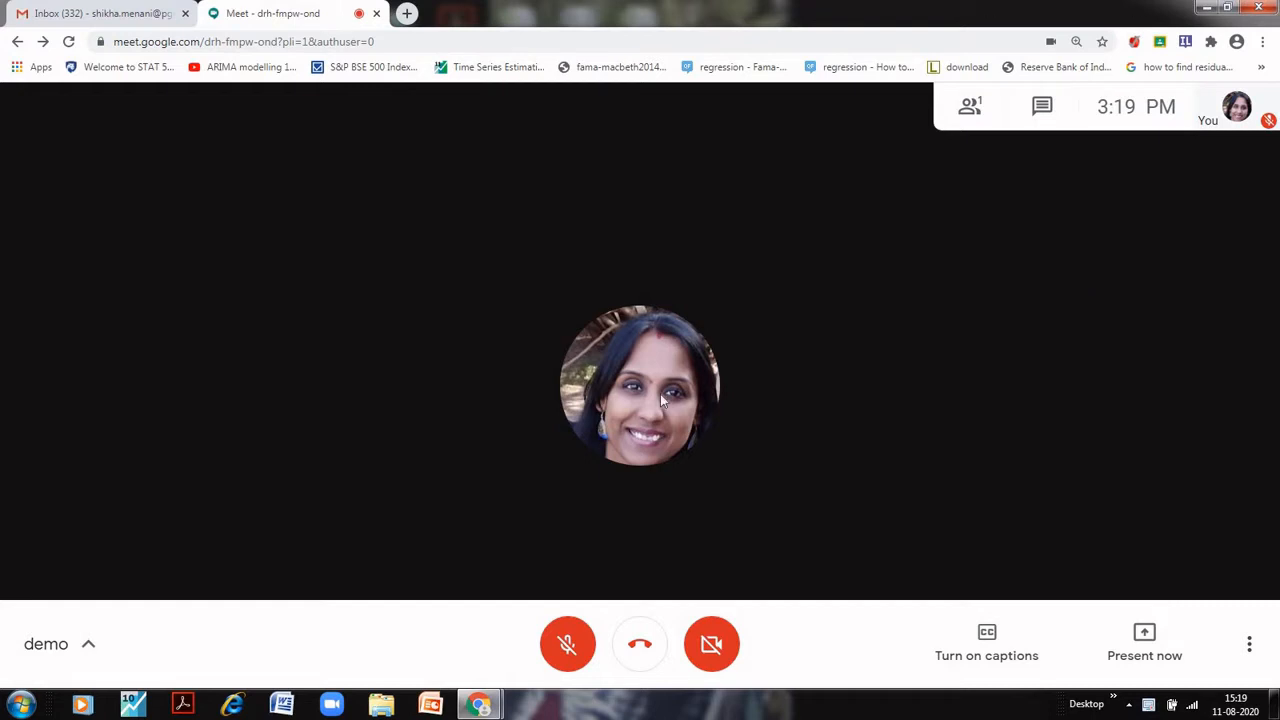
mouse_move(1155, 238)
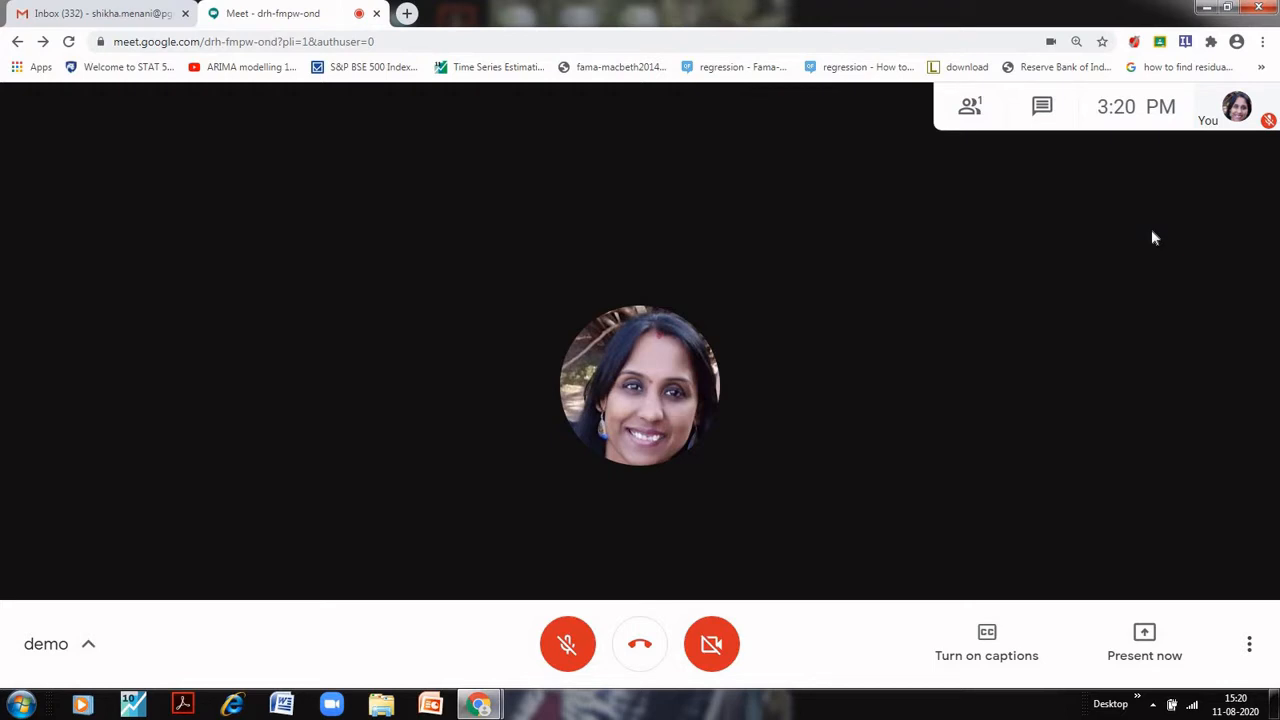
mouse_move(1218, 386)
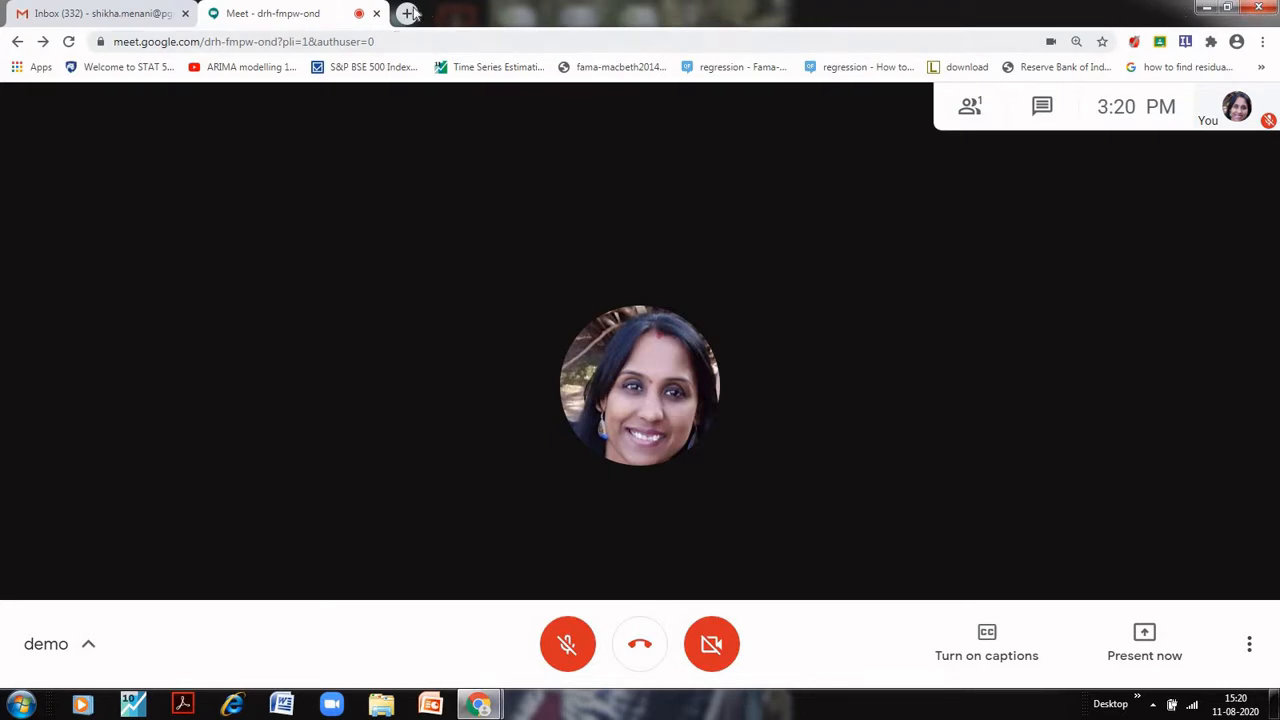
Step: Search Google for 'meet auto admit extension' in a new tab
click(407, 13)
text(meet auto admit)
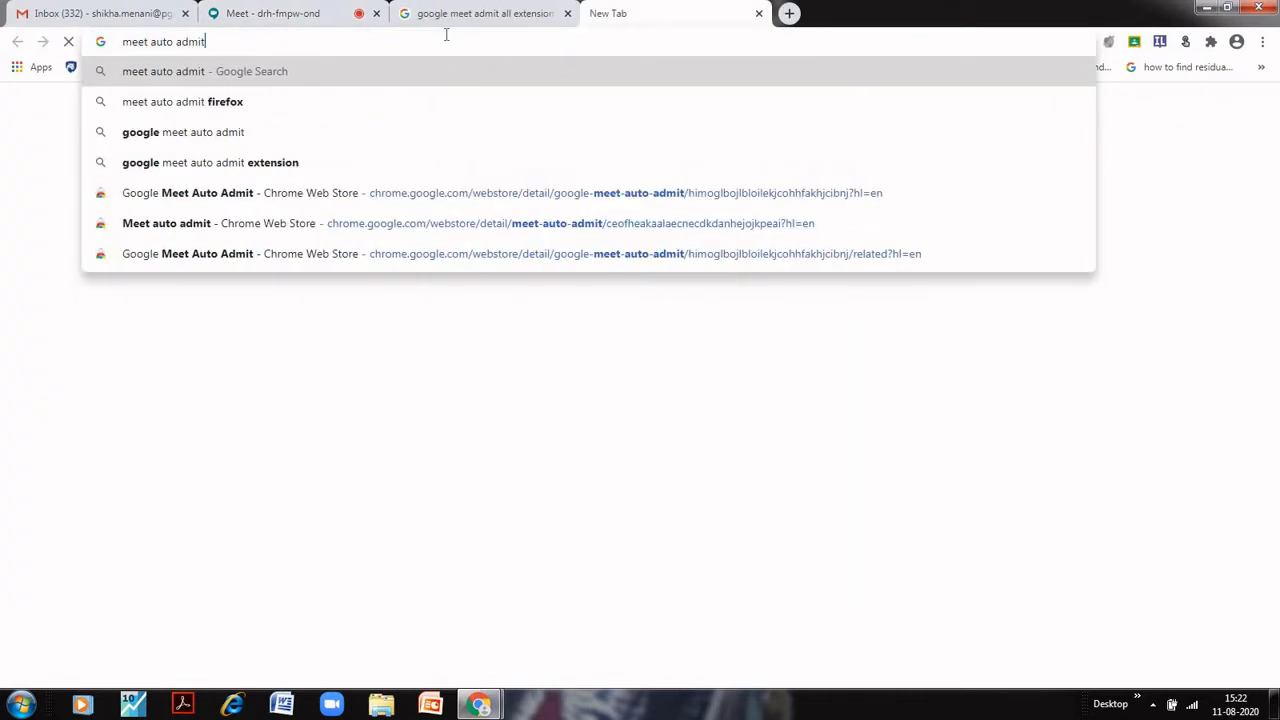
text(exten)
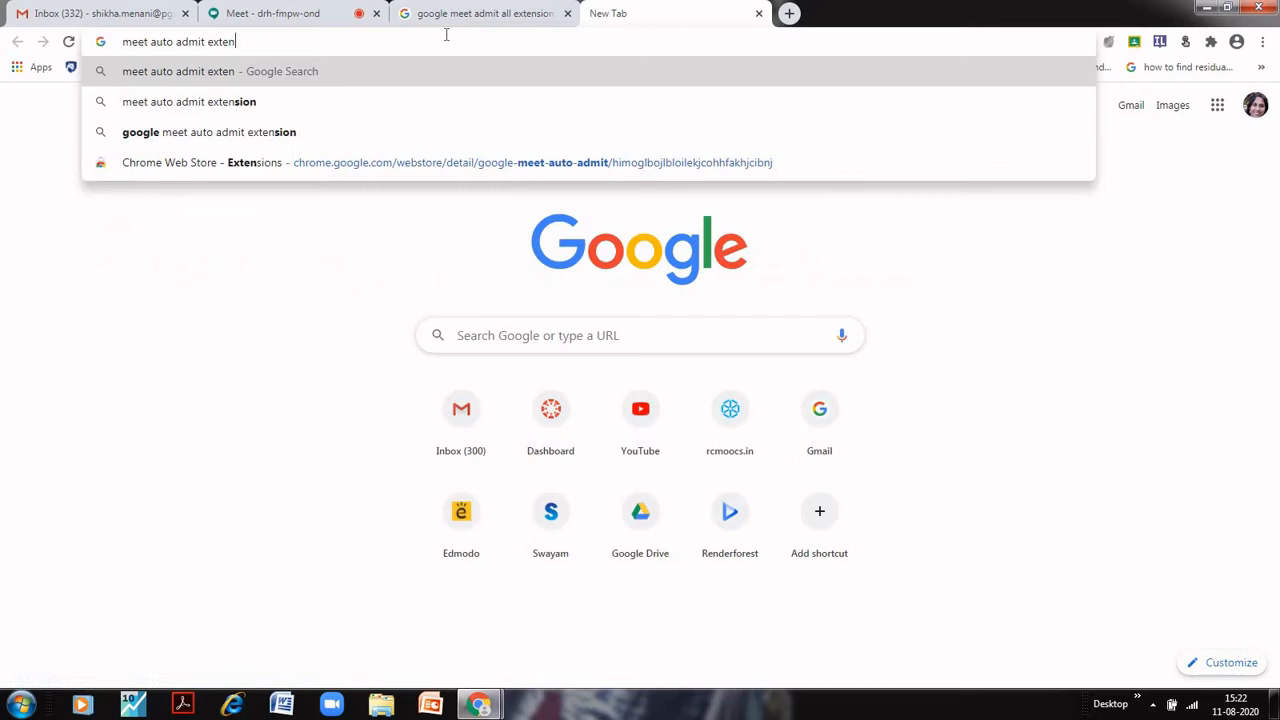
key(Return)
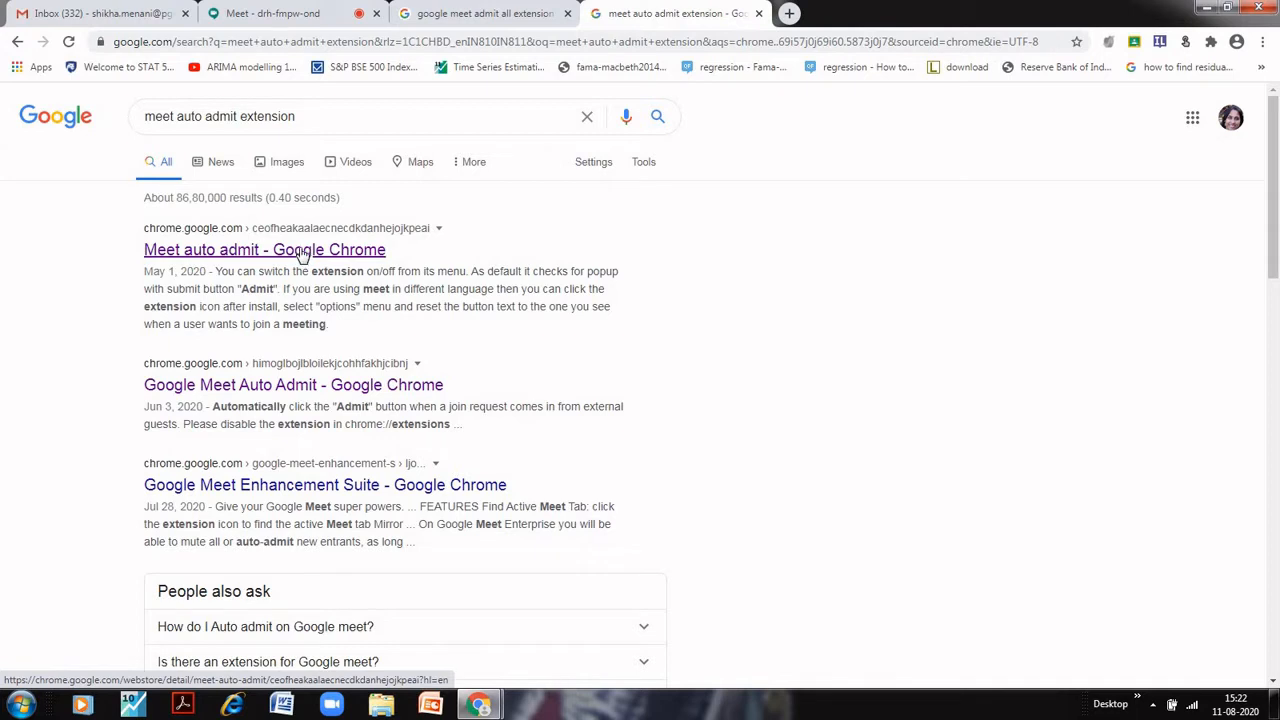
Step: Add the Meet auto admit extension to Chrome from its Web Store page
click(264, 249)
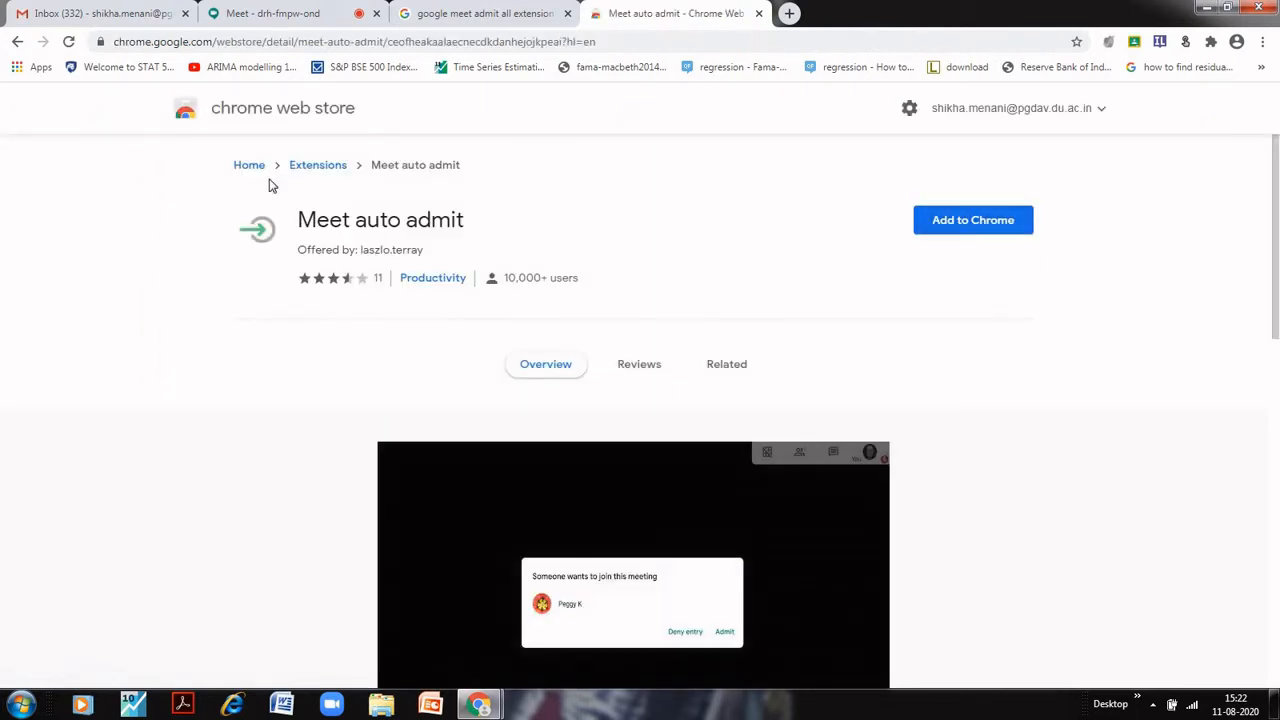
mouse_move(672, 210)
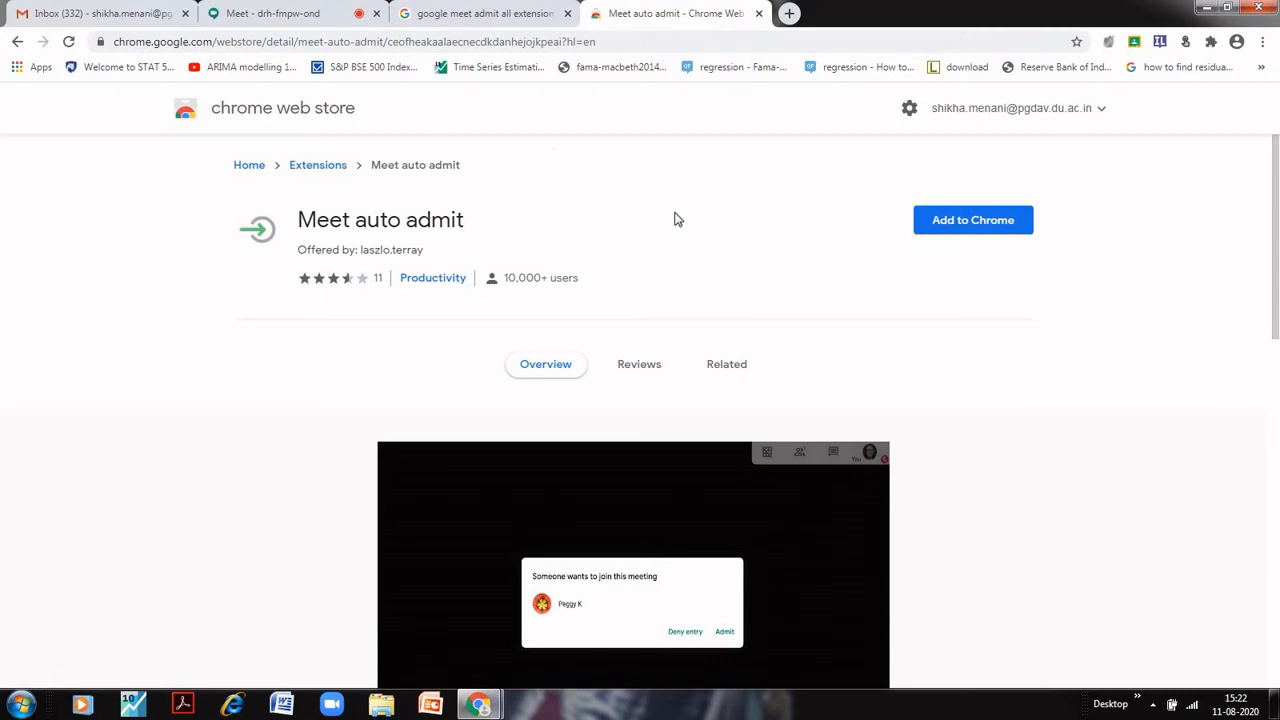
mouse_move(559, 147)
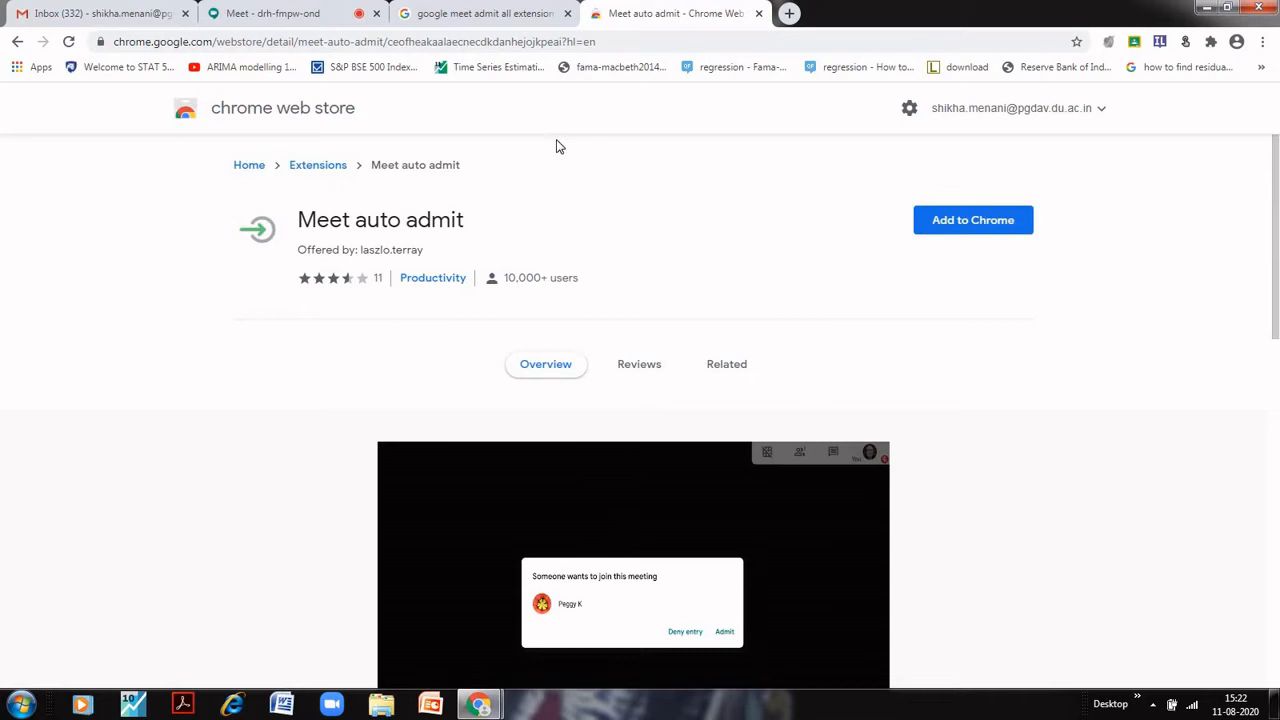
mouse_move(972, 220)
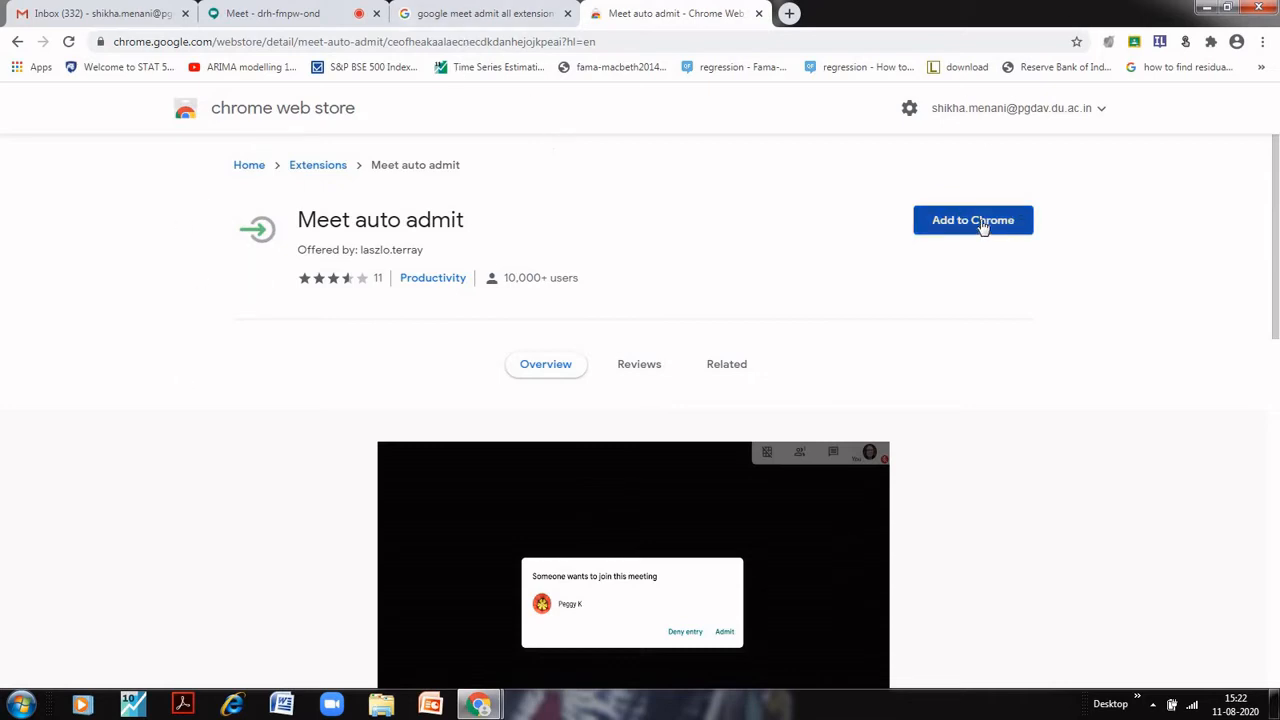
click(972, 220)
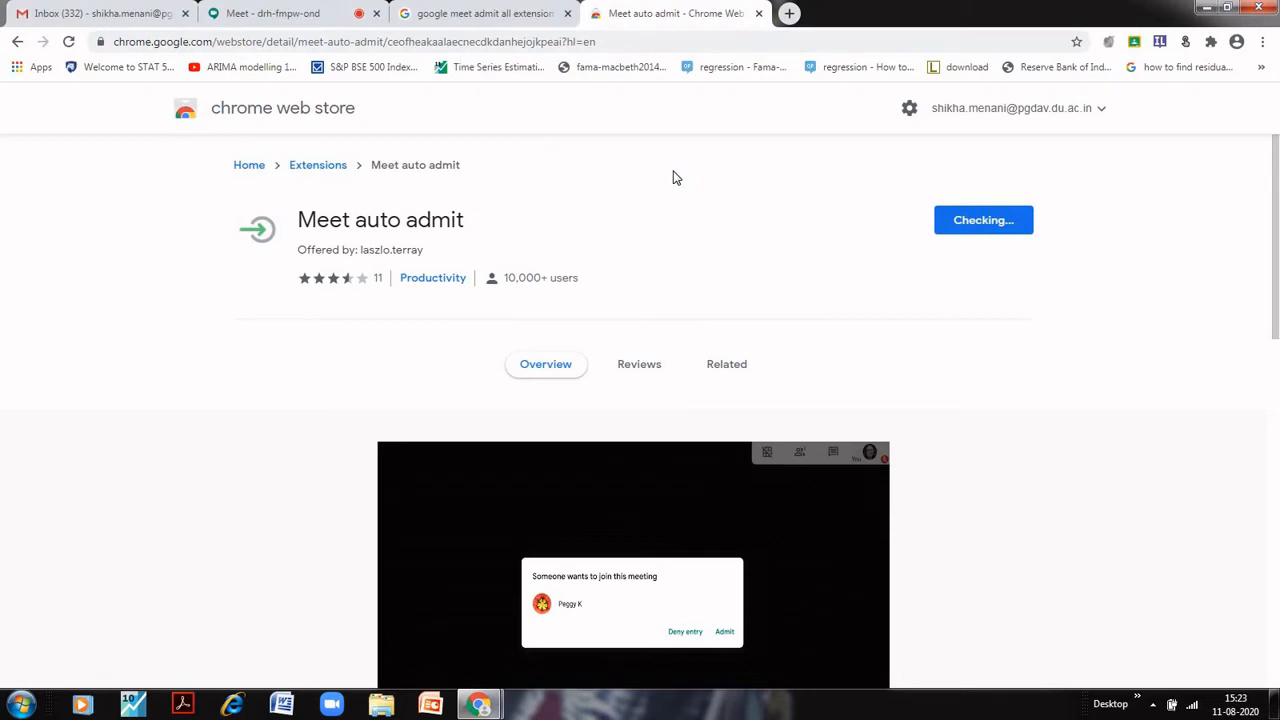
click(983, 219)
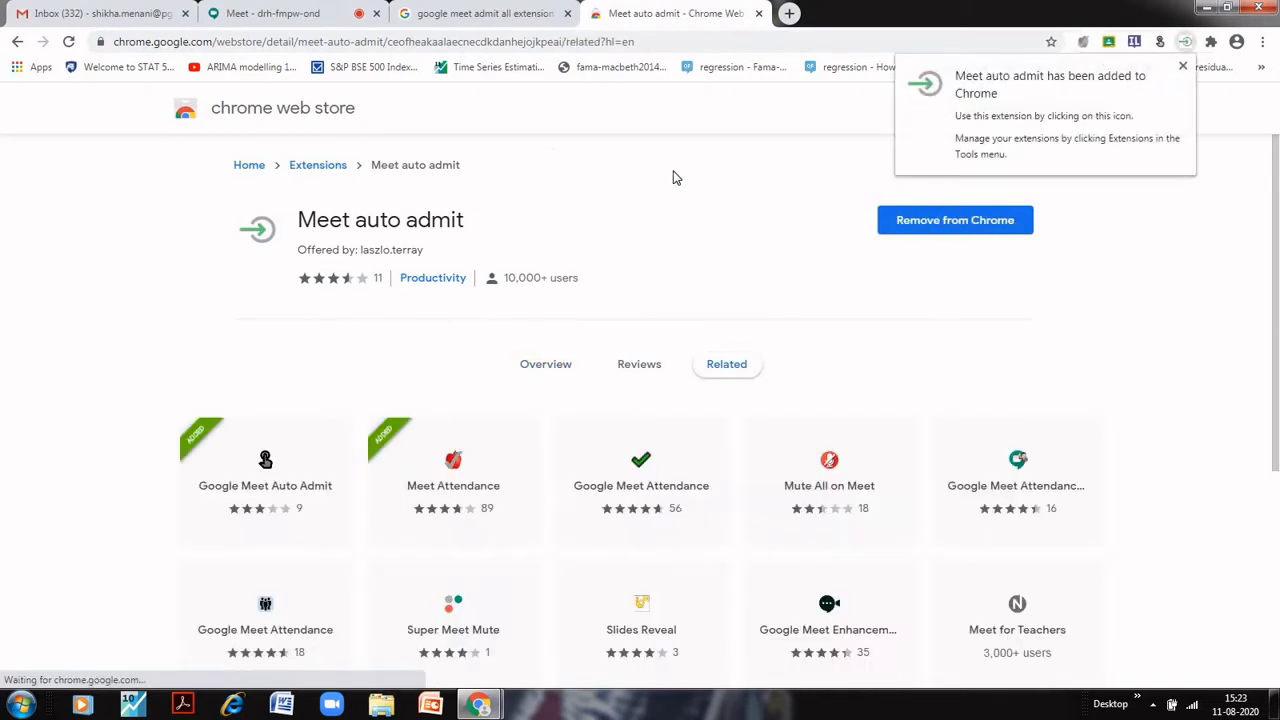
mouse_move(1184, 75)
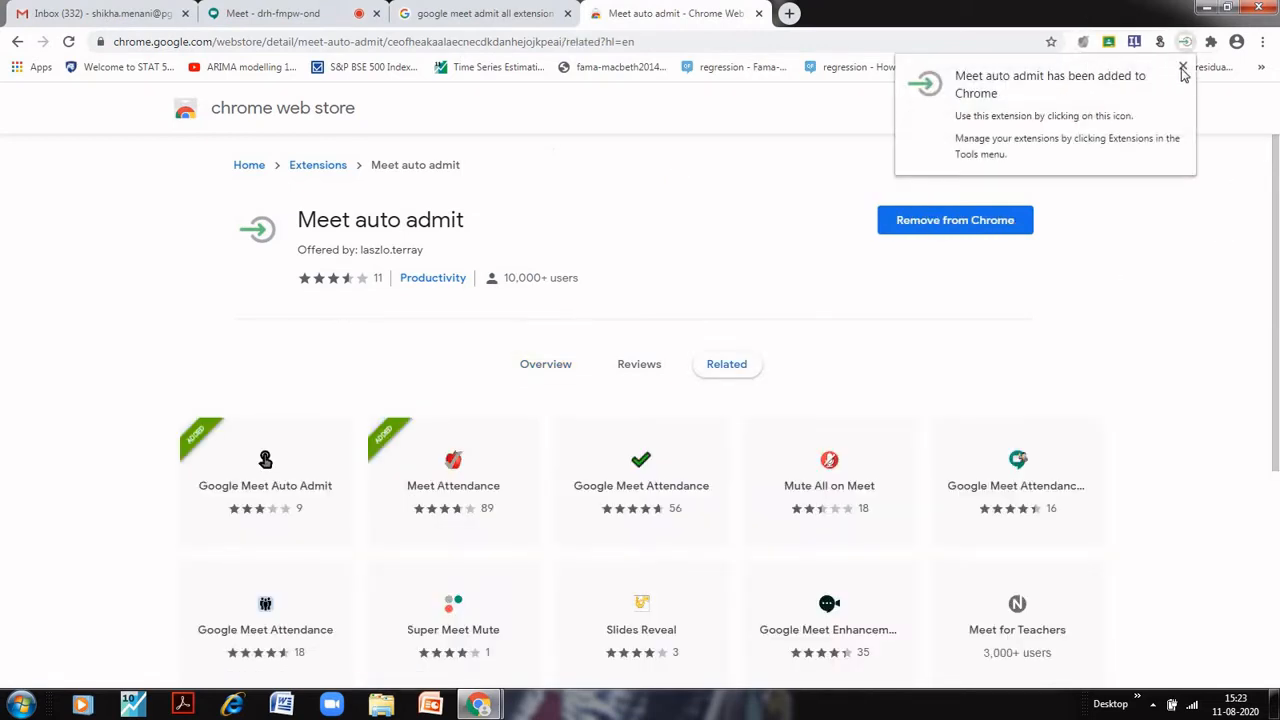
click(1183, 73)
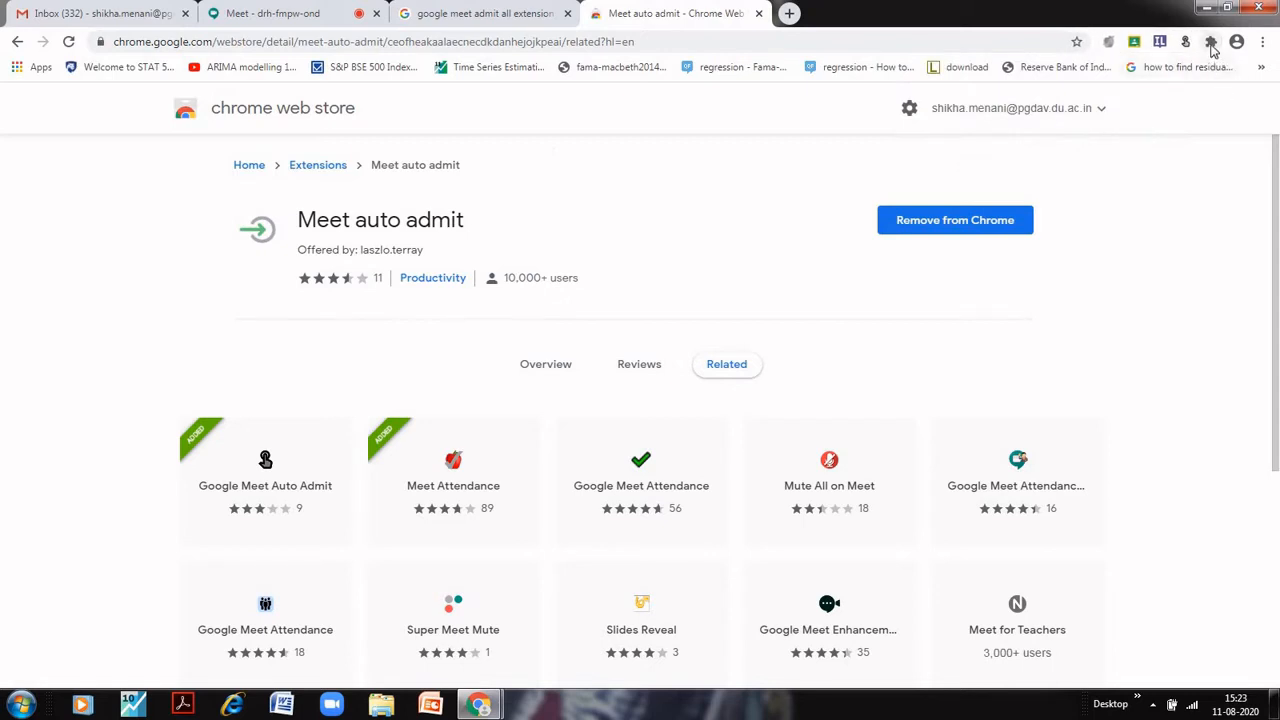
click(1211, 42)
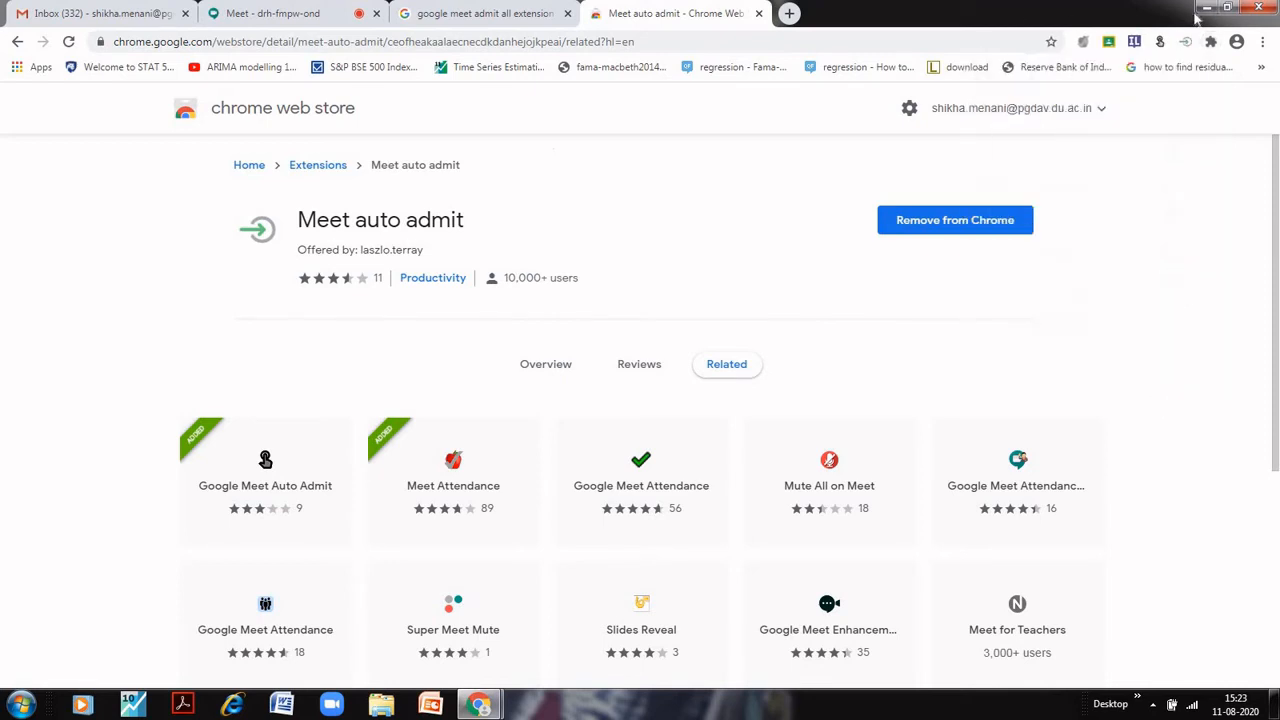
mouse_move(815, 288)
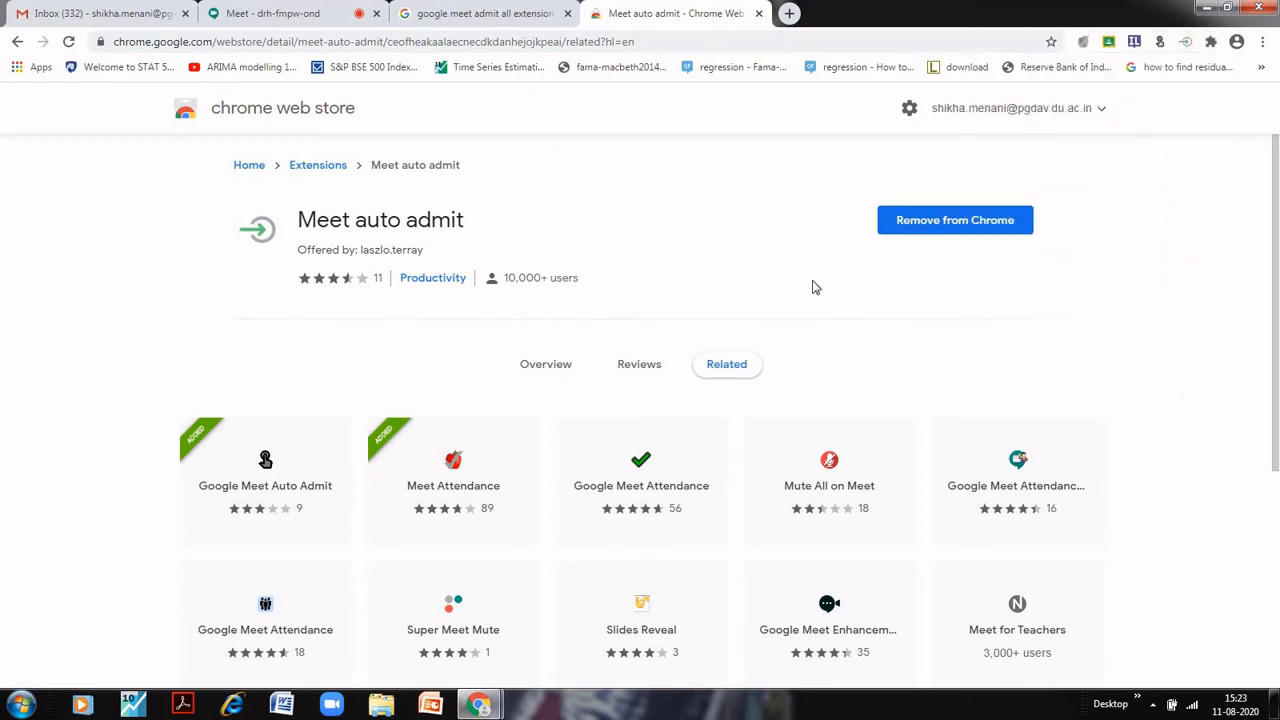
Step: Return to the demo call and open Meet auto admit's on/off menu
click(270, 13)
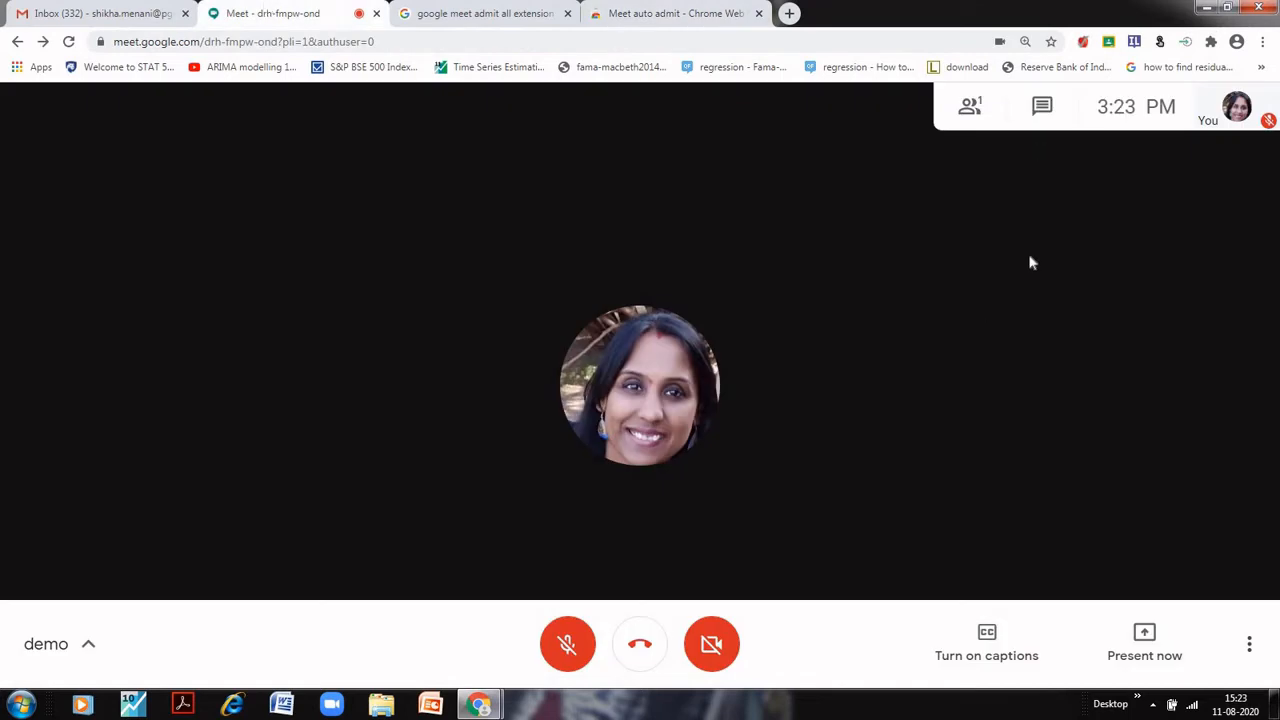
click(970, 106)
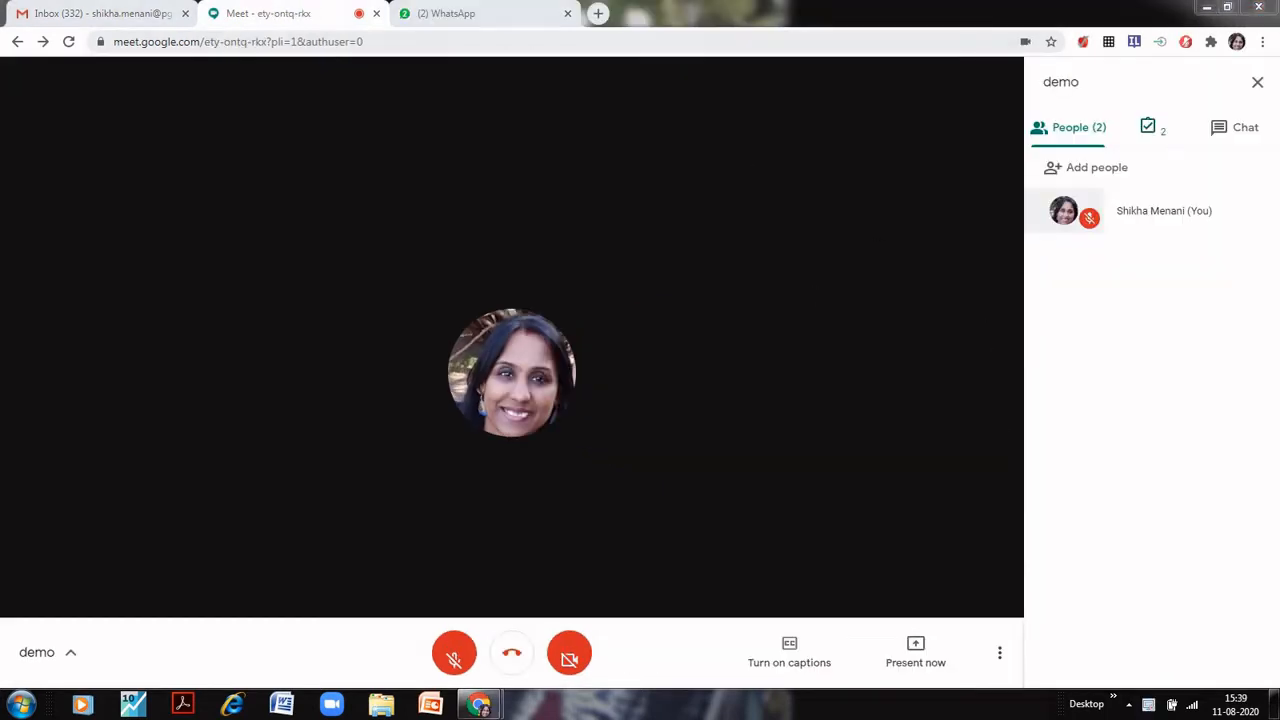
mouse_move(697, 342)
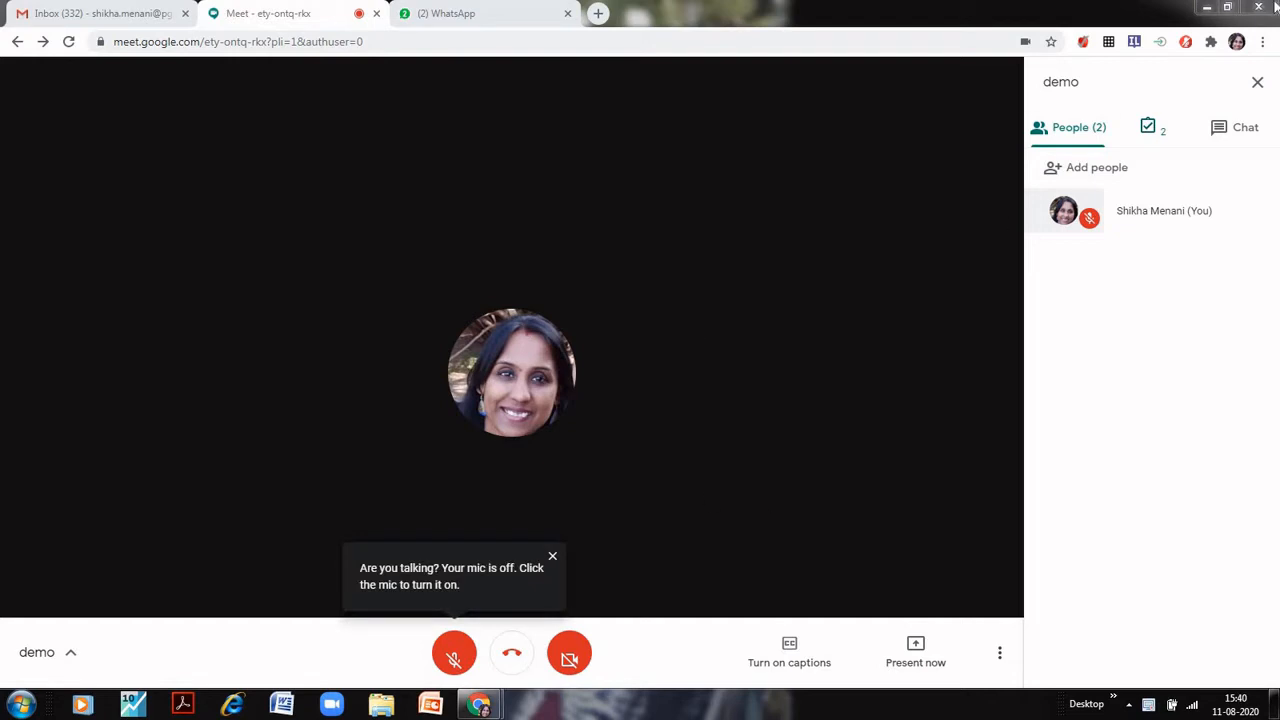
mouse_move(1163, 42)
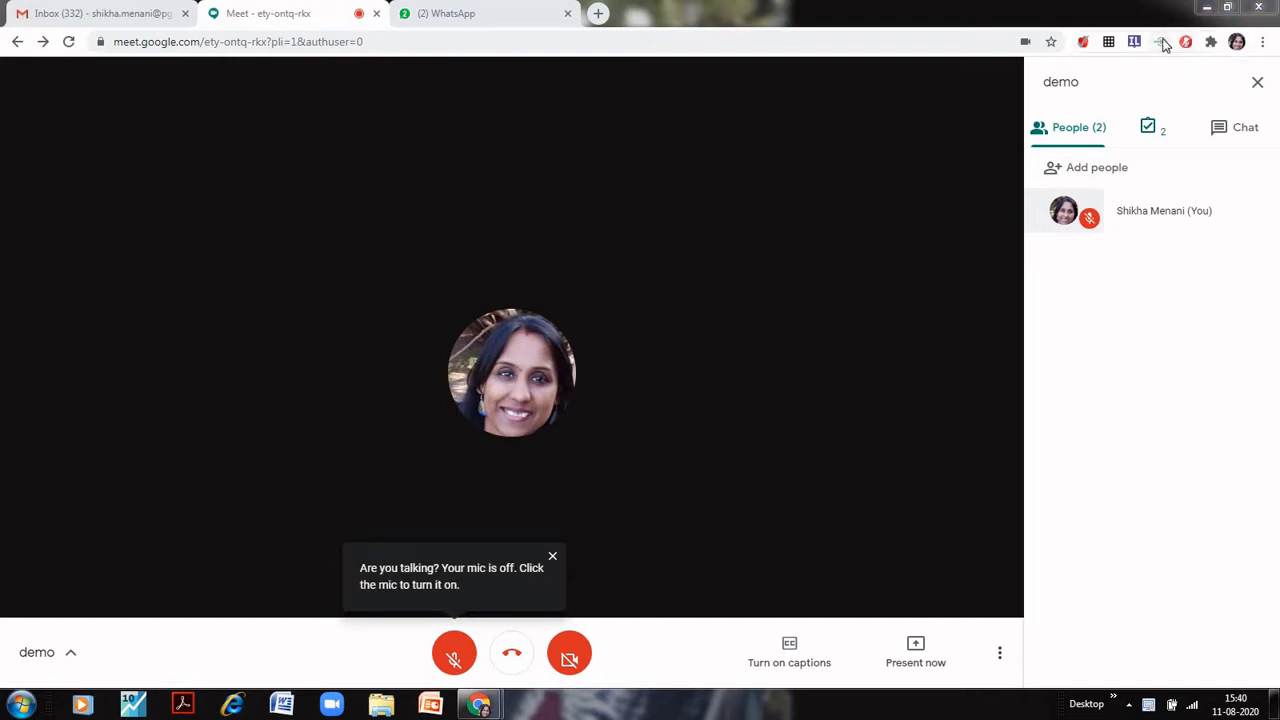
mouse_move(1163, 42)
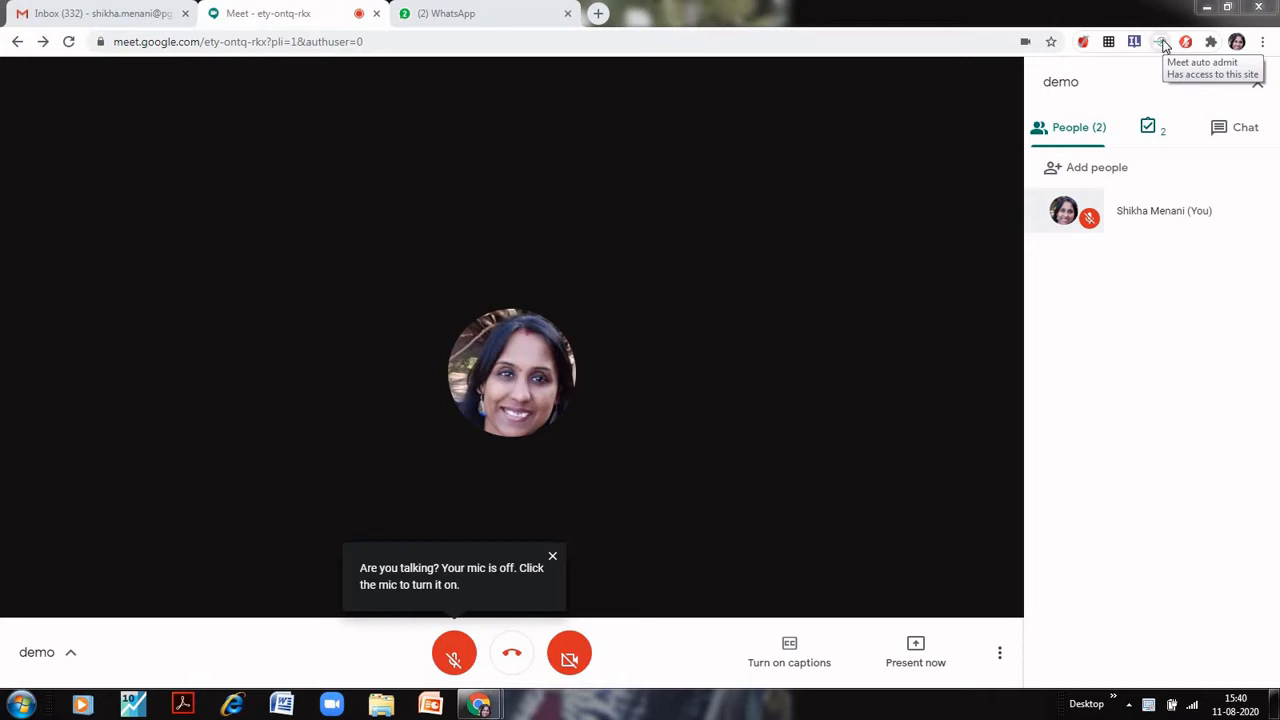
click(1163, 41)
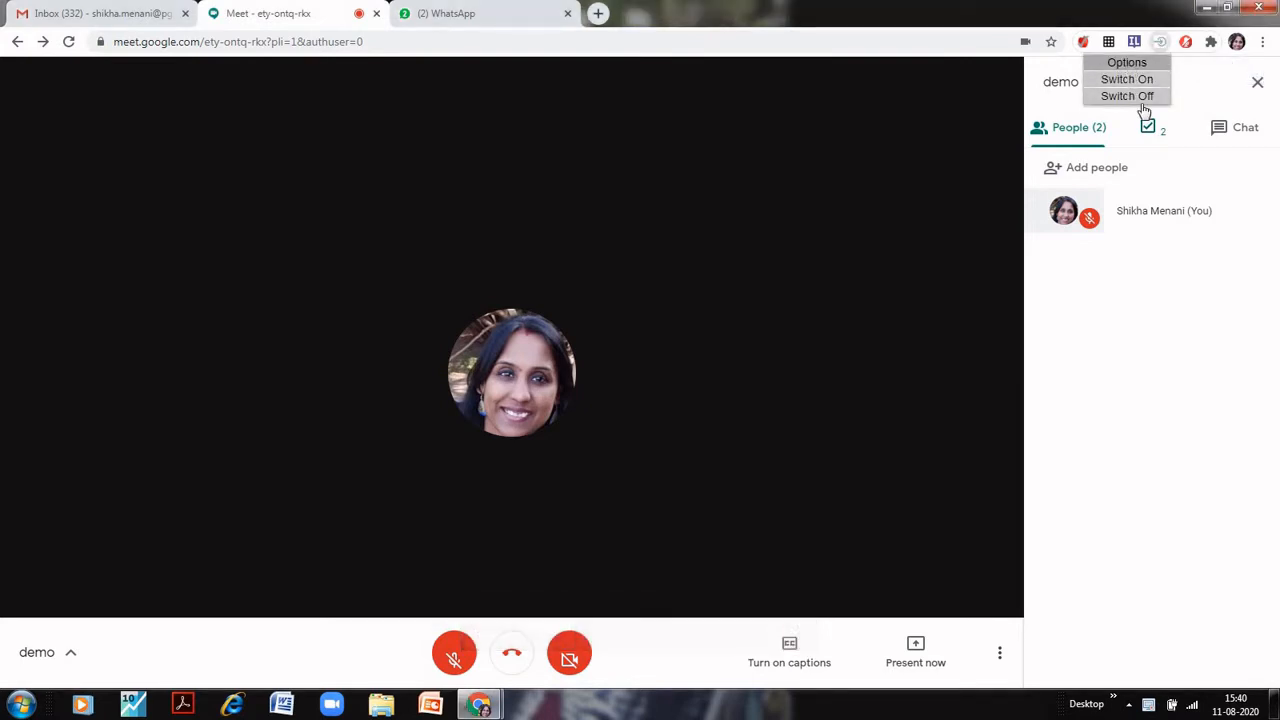
mouse_move(1127, 79)
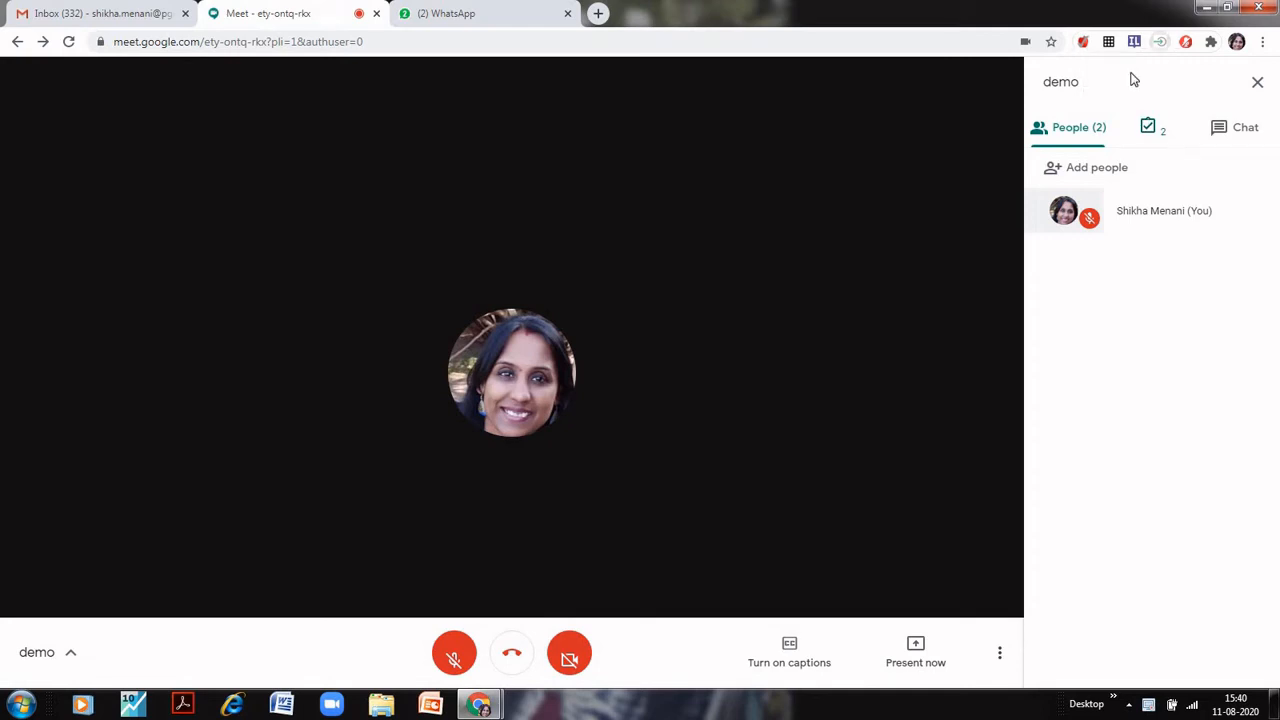
mouse_move(518, 464)
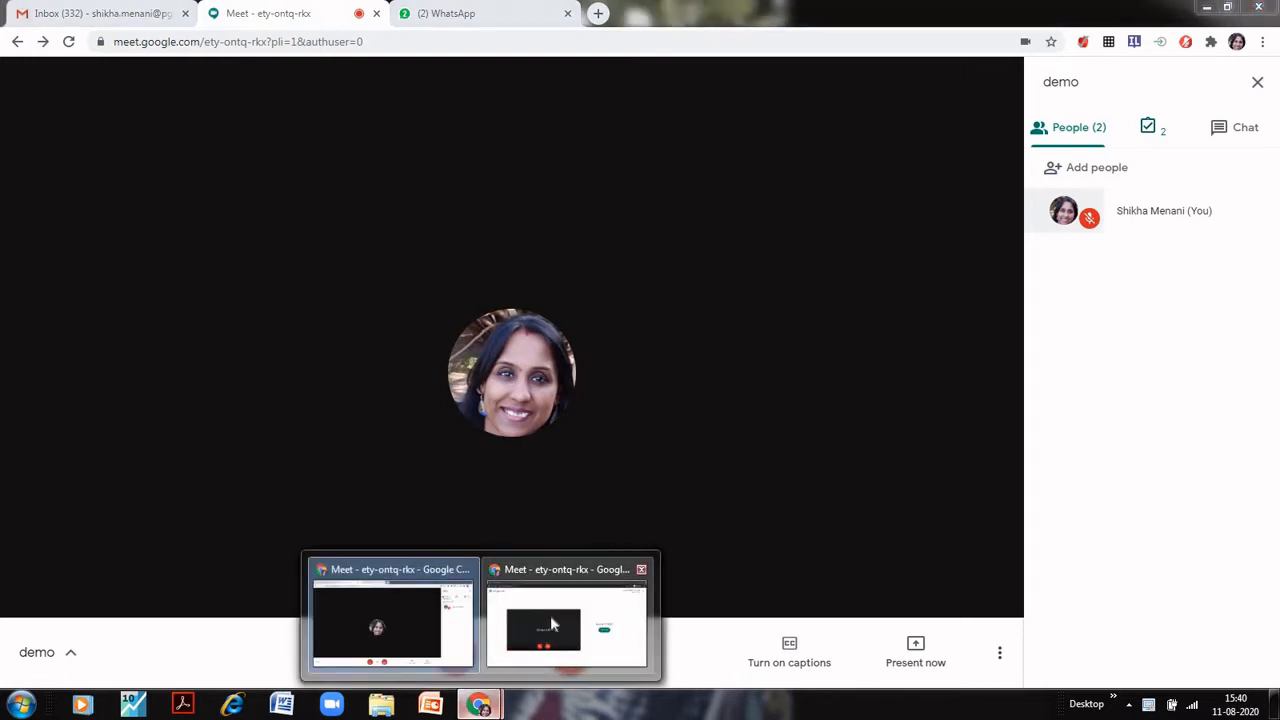
Step: Ask to join the demo call from the second account's incognito window
click(566, 625)
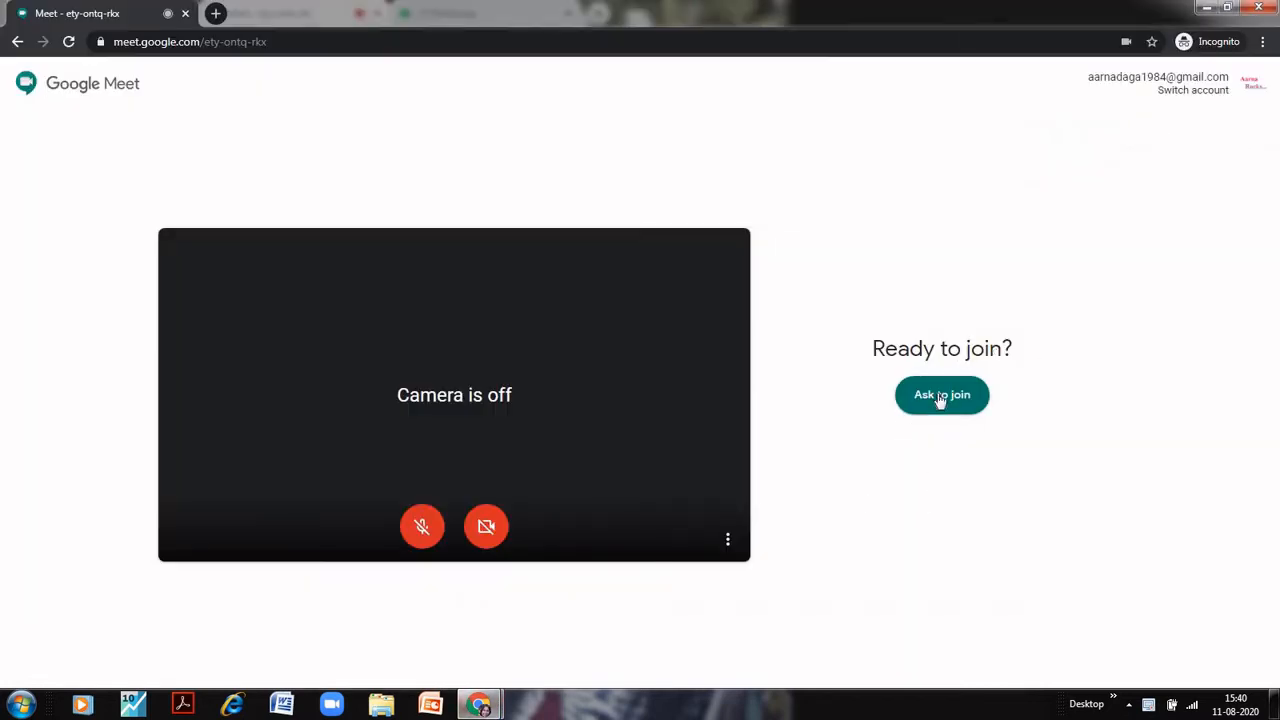
click(941, 394)
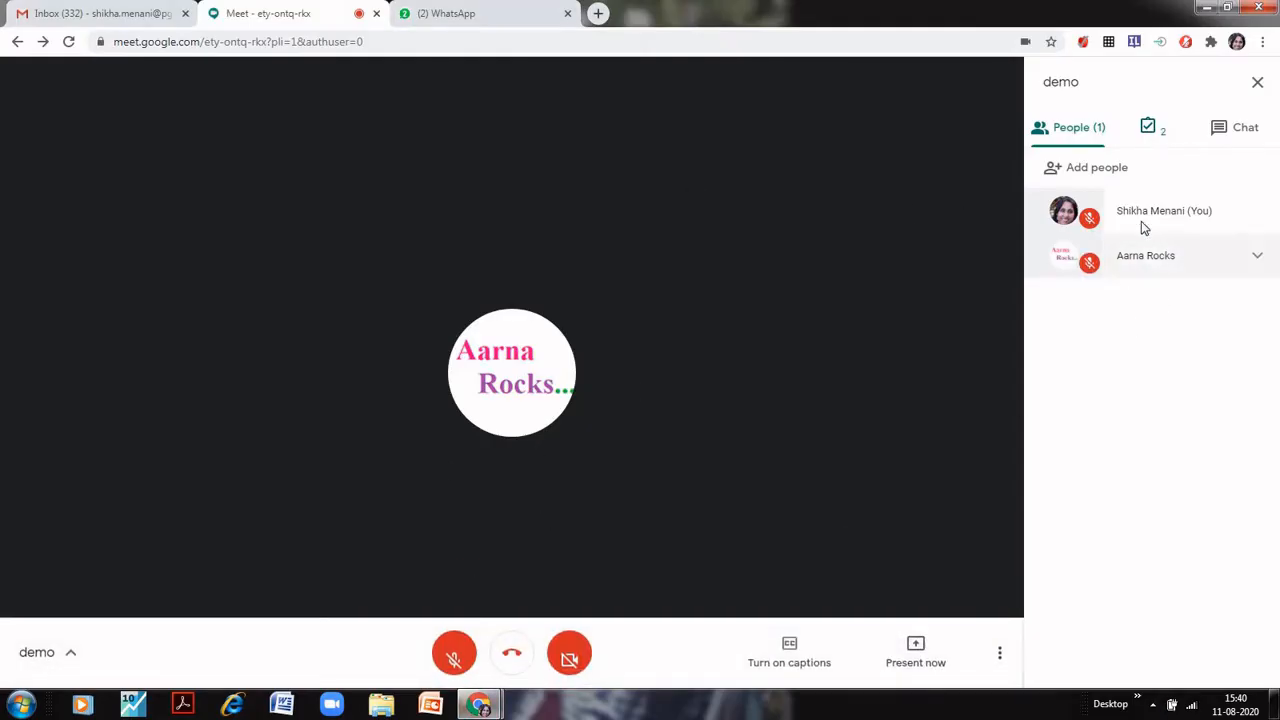
mouse_move(630, 338)
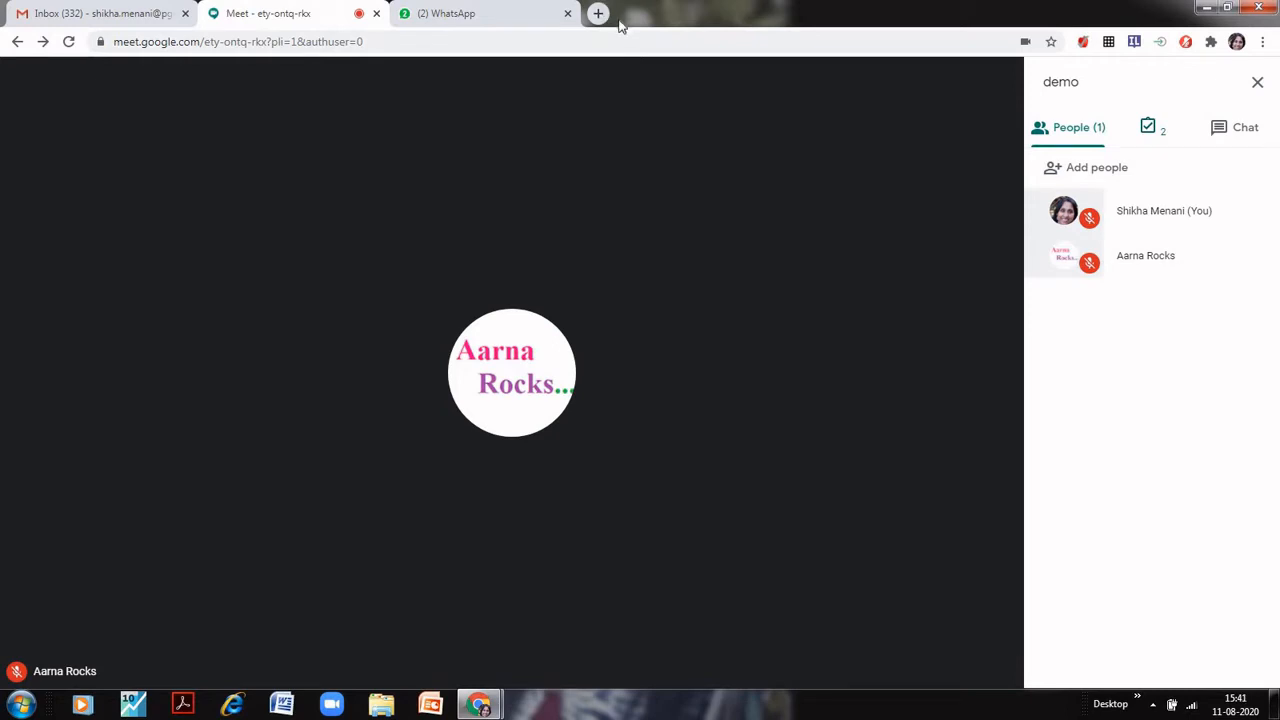
Step: Search 'meet attendance' and open the Meet Attendance extension's Web Store page
click(597, 13)
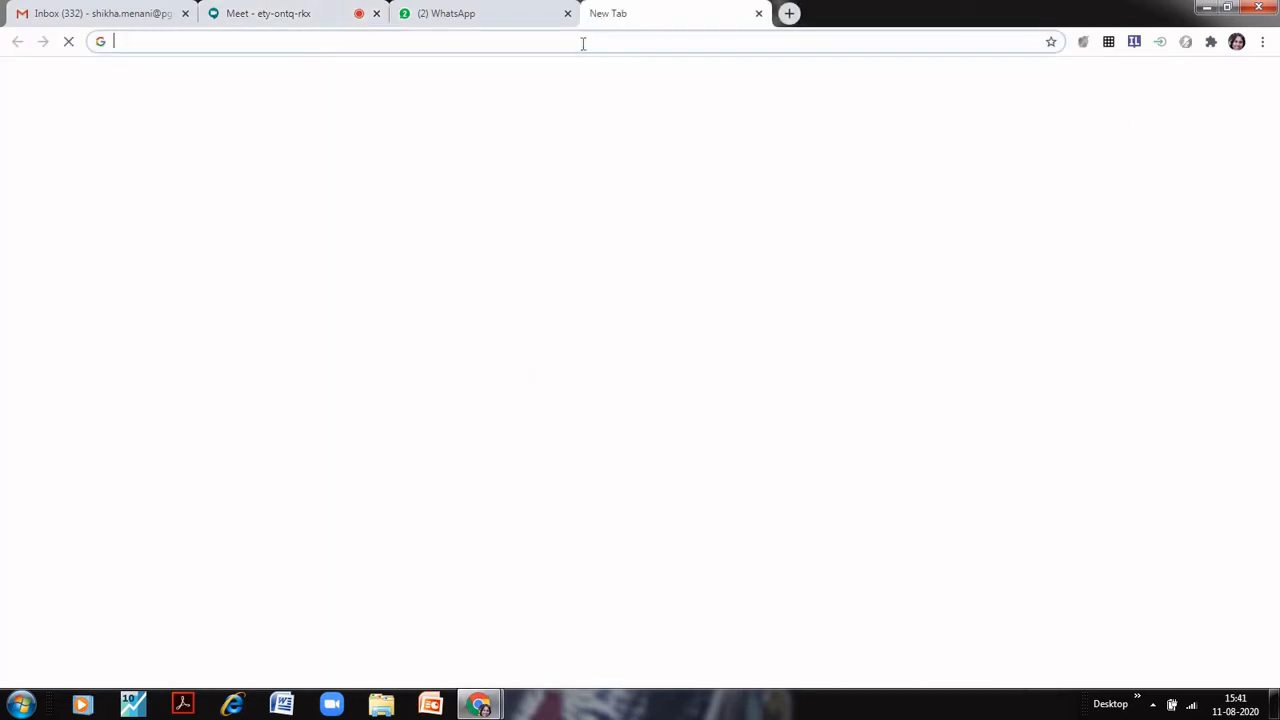
text(meet)
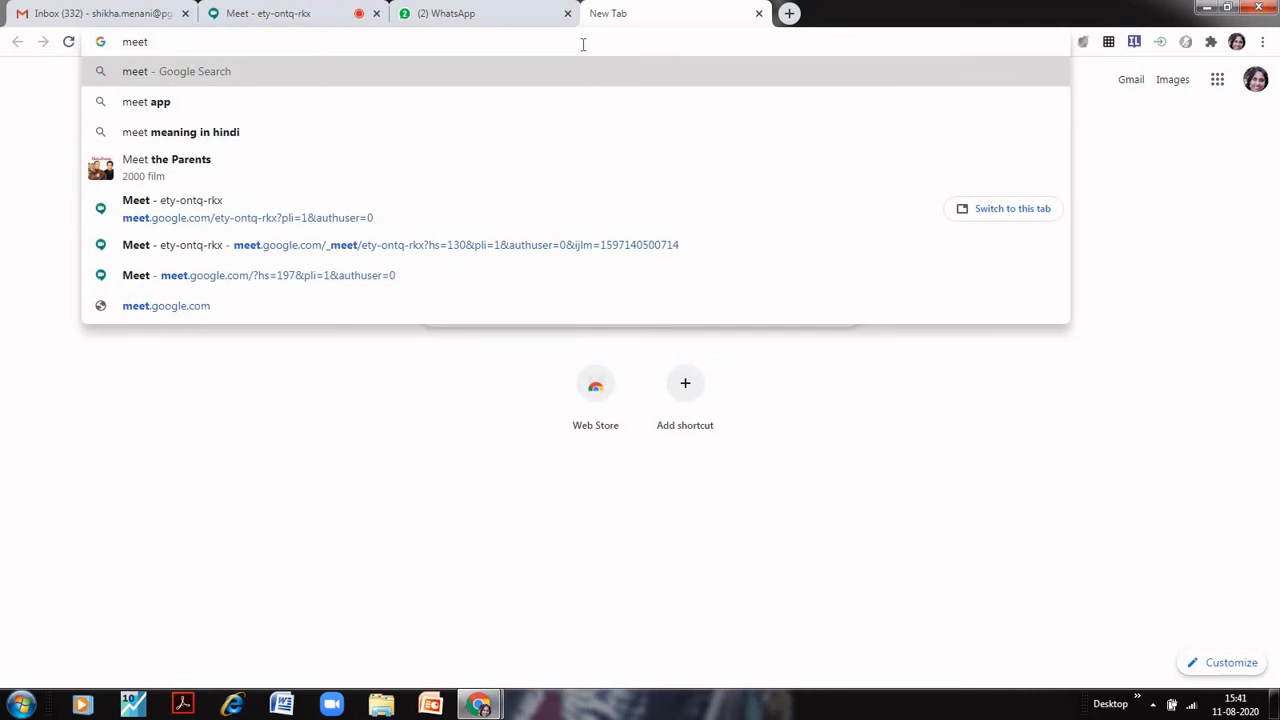
text(attendance)
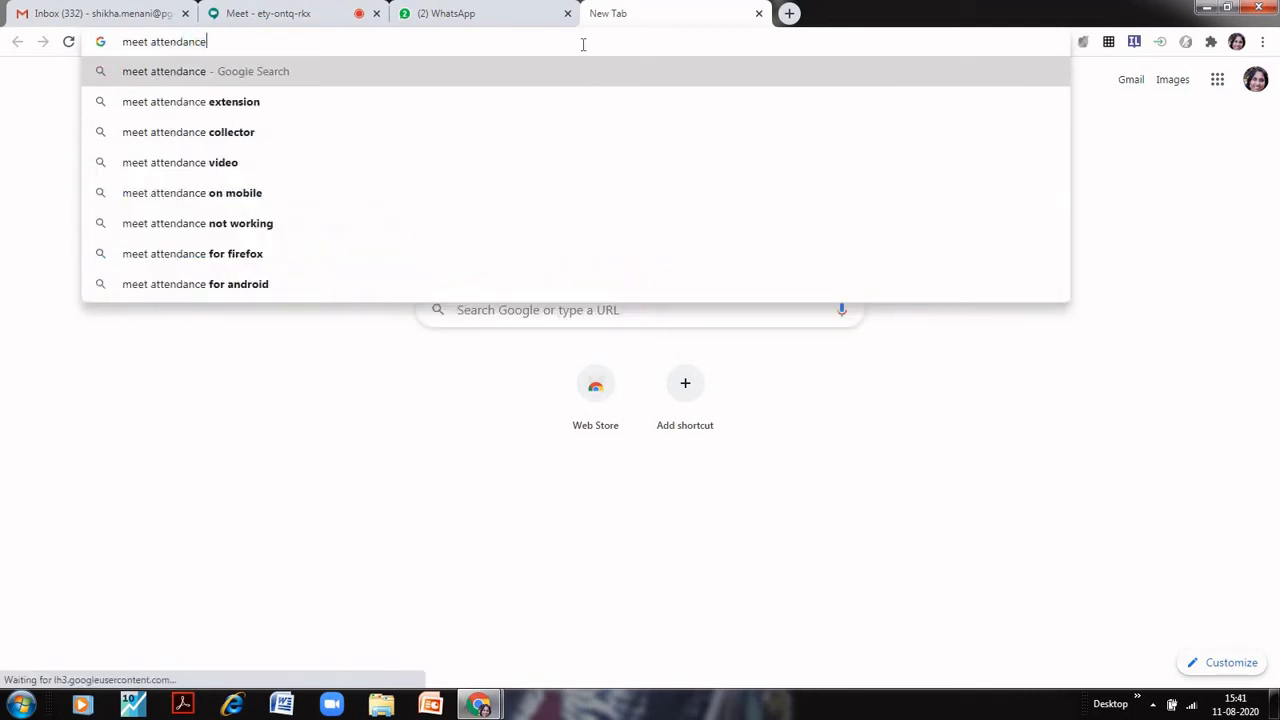
key(Return)
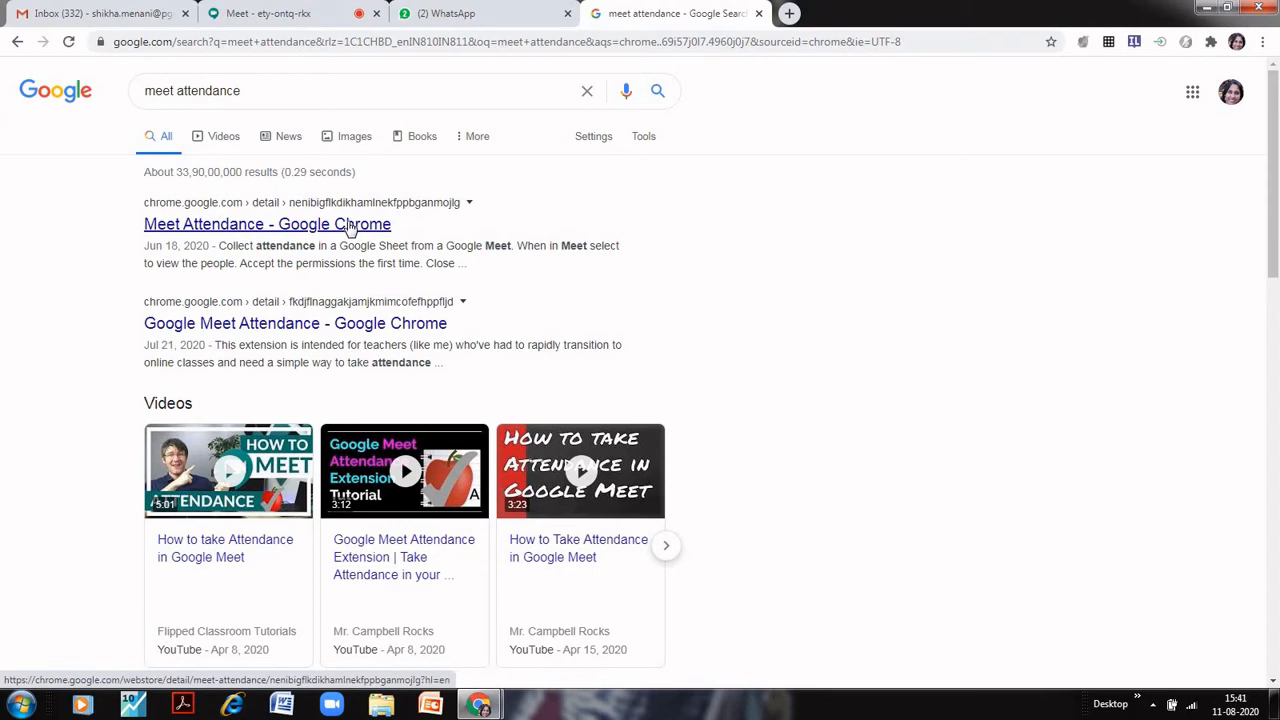
click(267, 224)
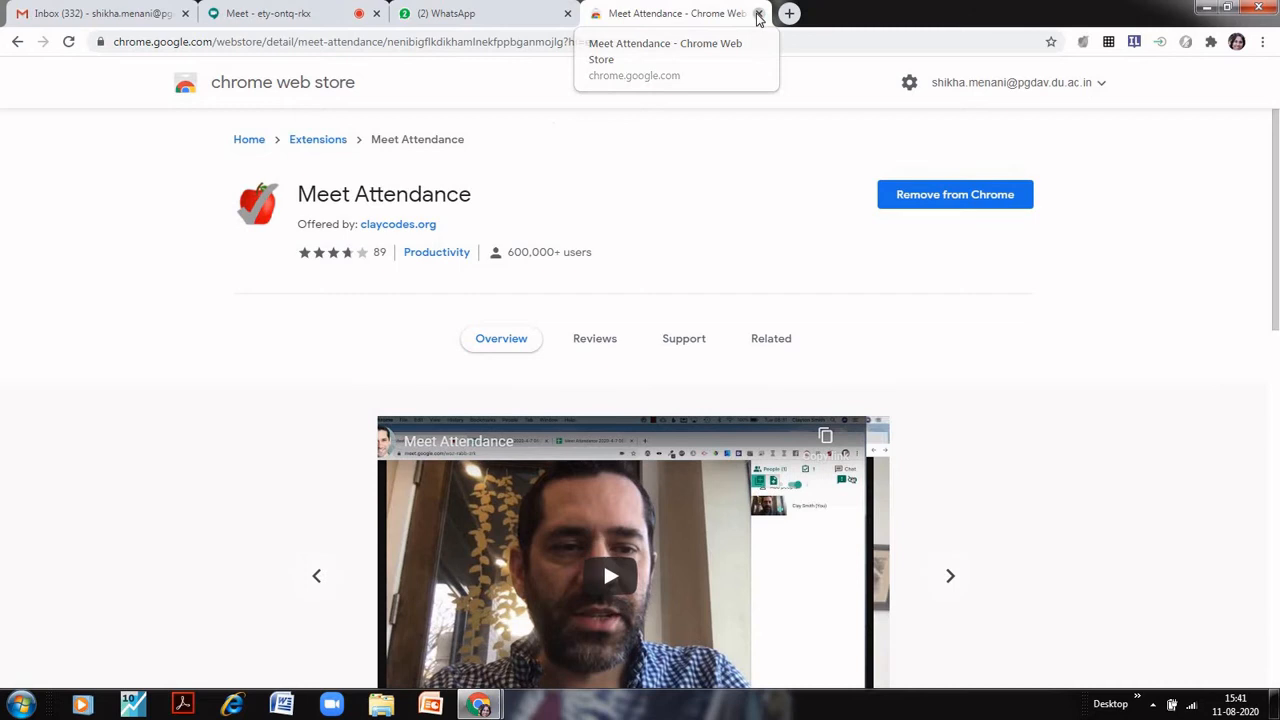
Step: Close the Web Store tab to return to the demo call
click(759, 13)
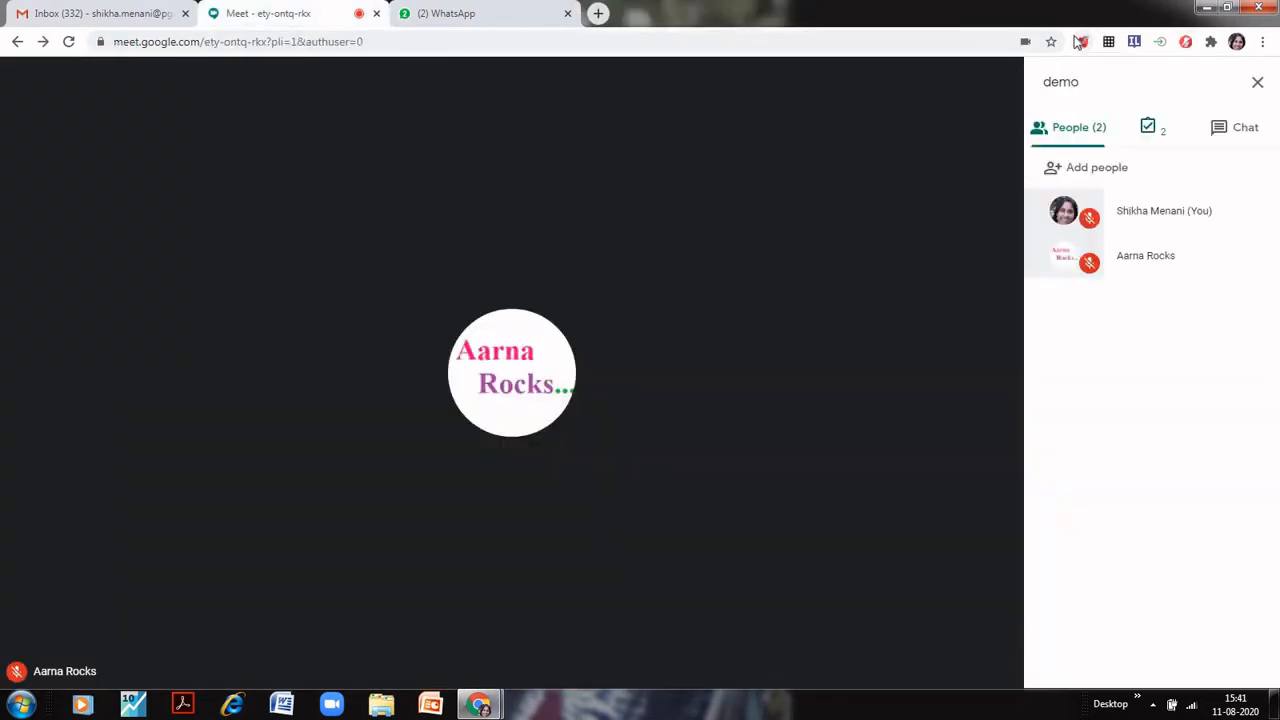
mouse_move(1090, 47)
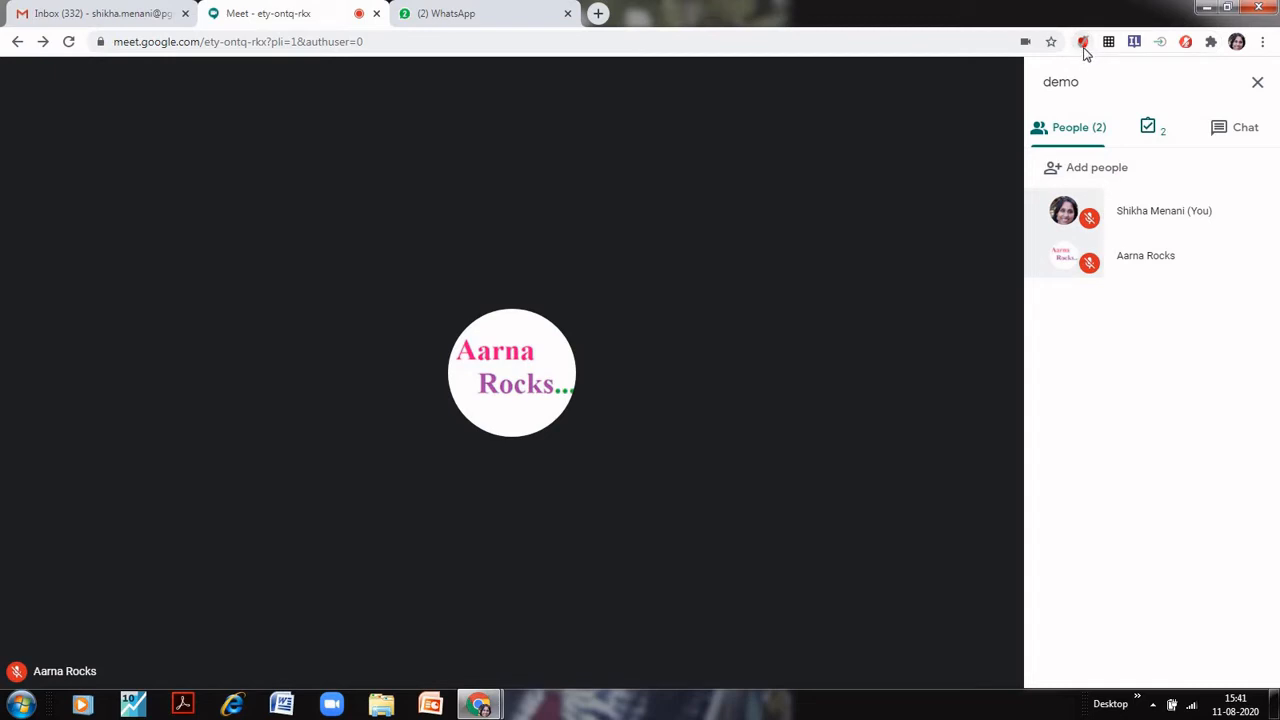
mouse_move(1083, 42)
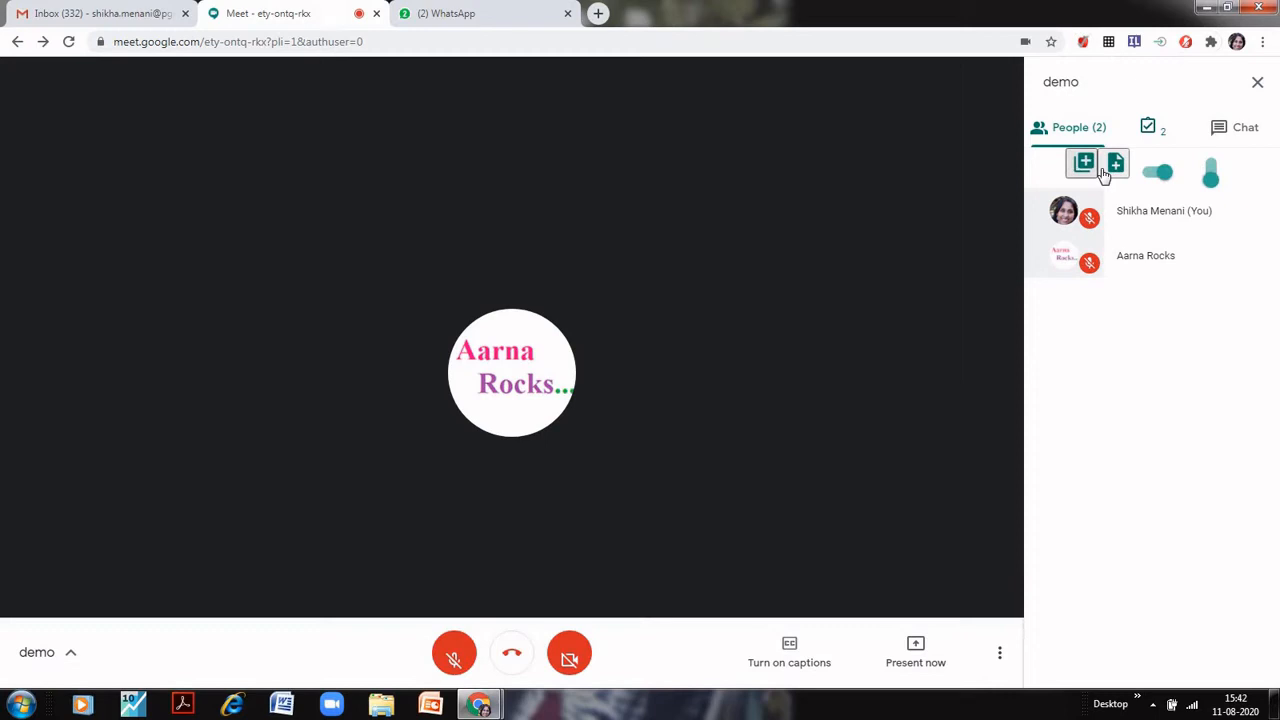
mouse_move(1108, 190)
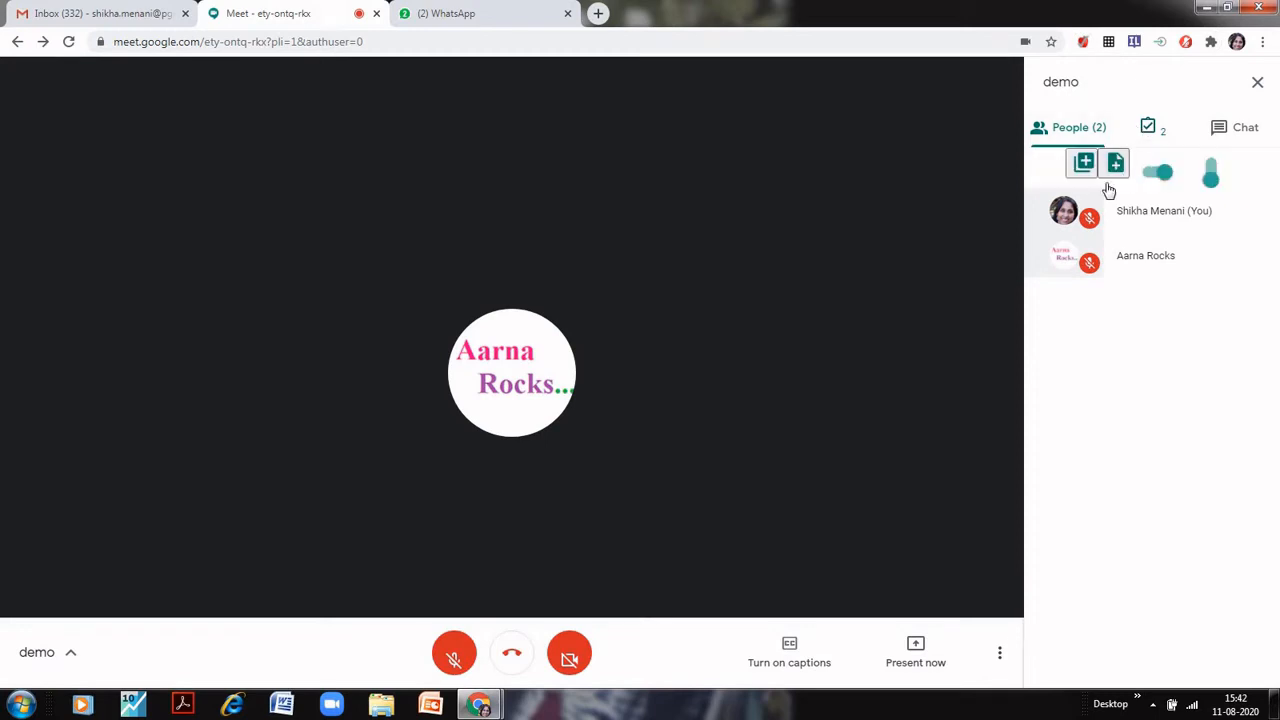
mouse_move(1083, 162)
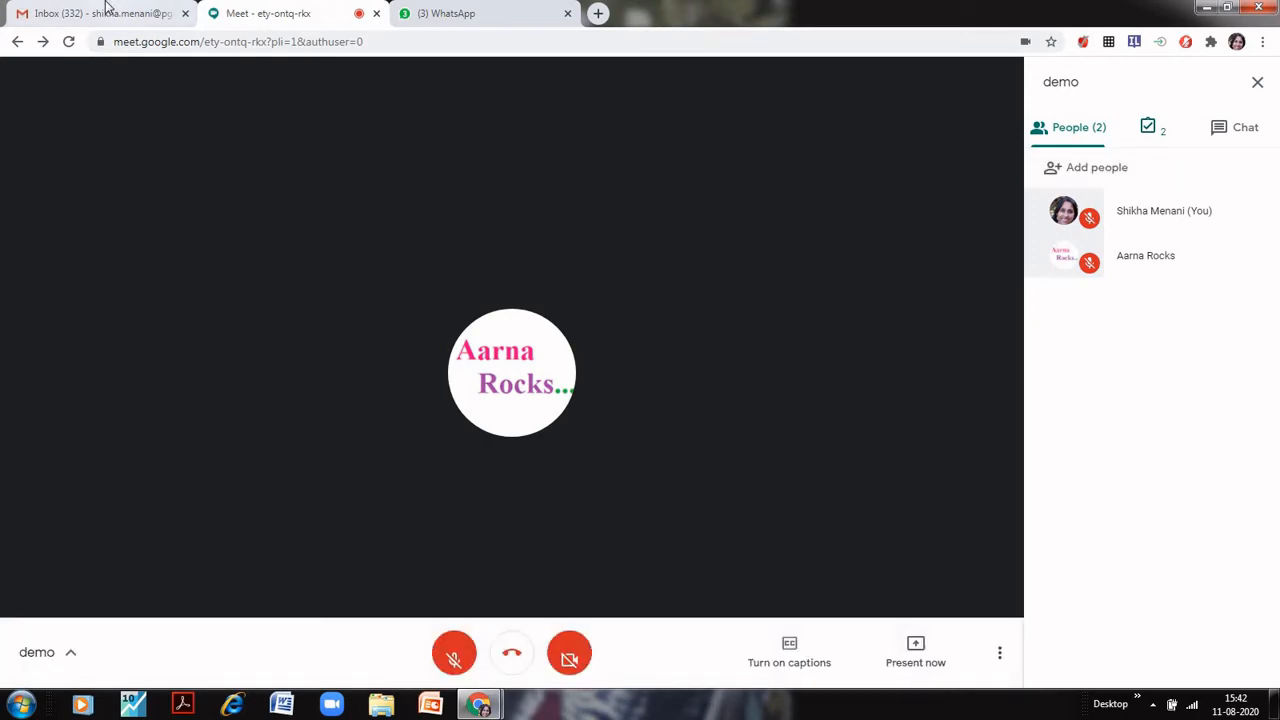
Step: Open Google Sheets from Gmail's apps grid and right-click the newest Meet Attendance file
click(100, 13)
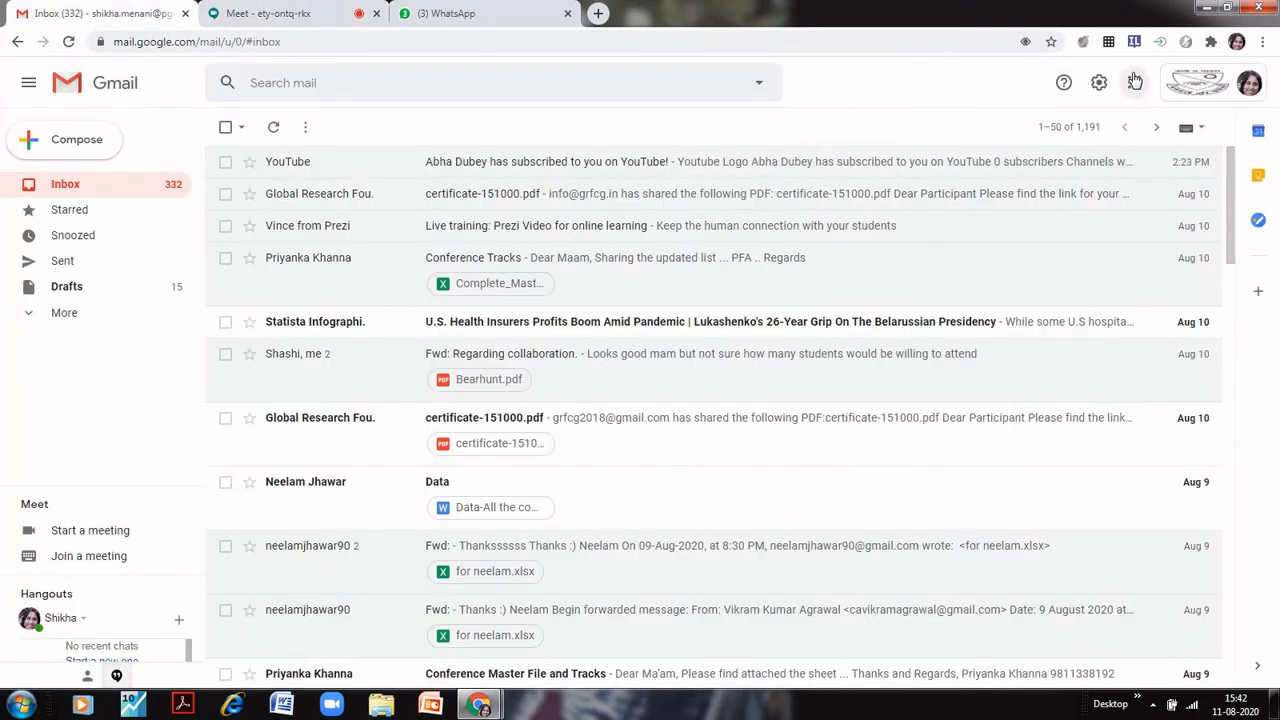
click(1134, 82)
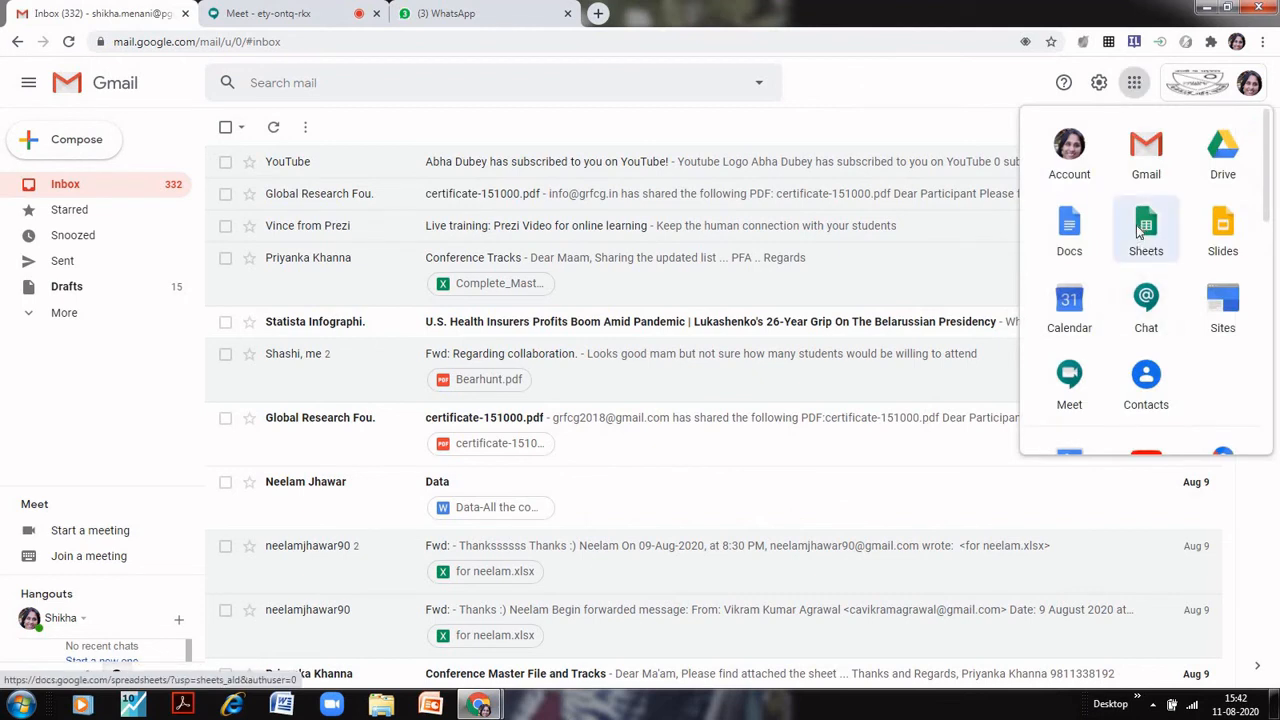
click(1145, 225)
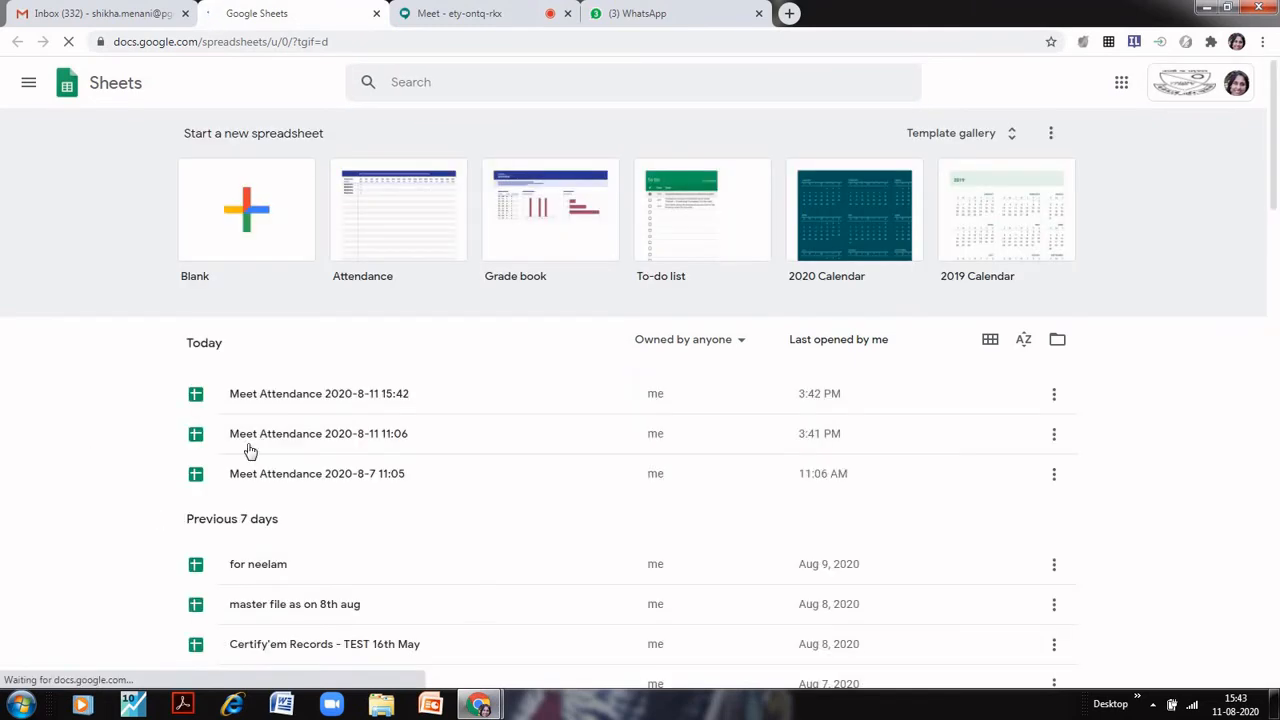
right_click(319, 393)
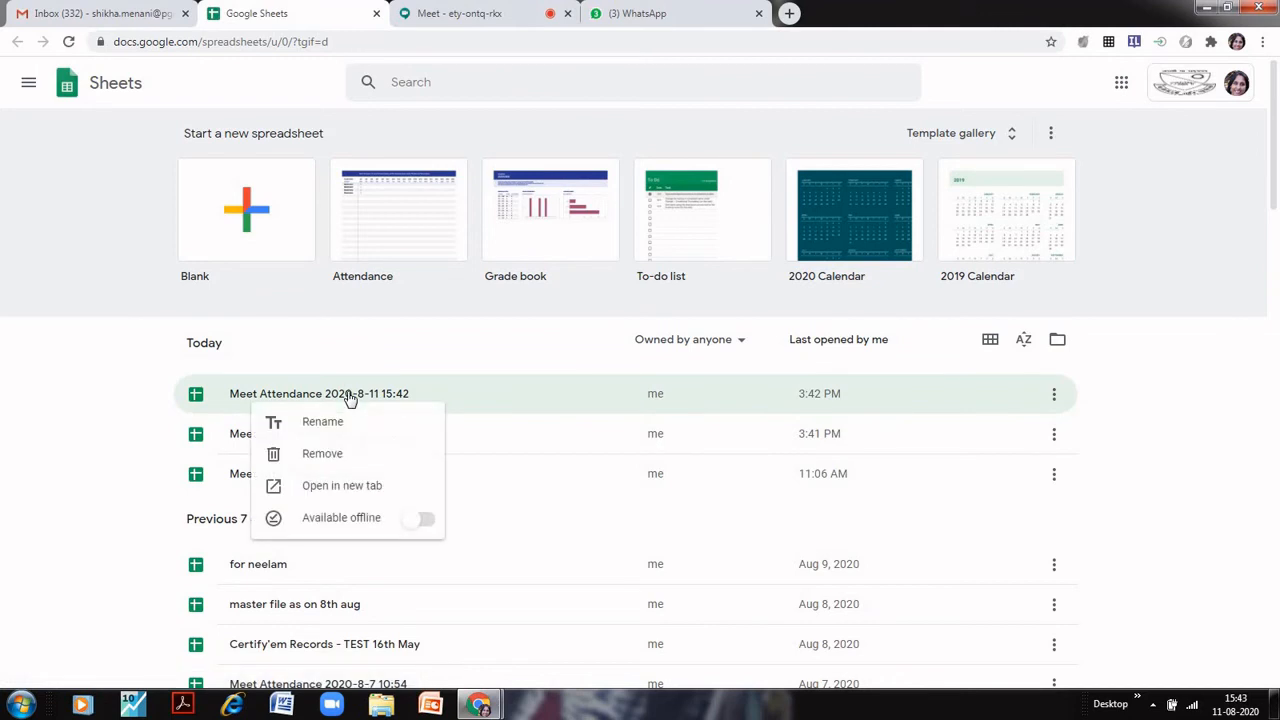
Step: Open the 'Meet Attendance 2020-8-11 15:42' spreadsheet
click(318, 393)
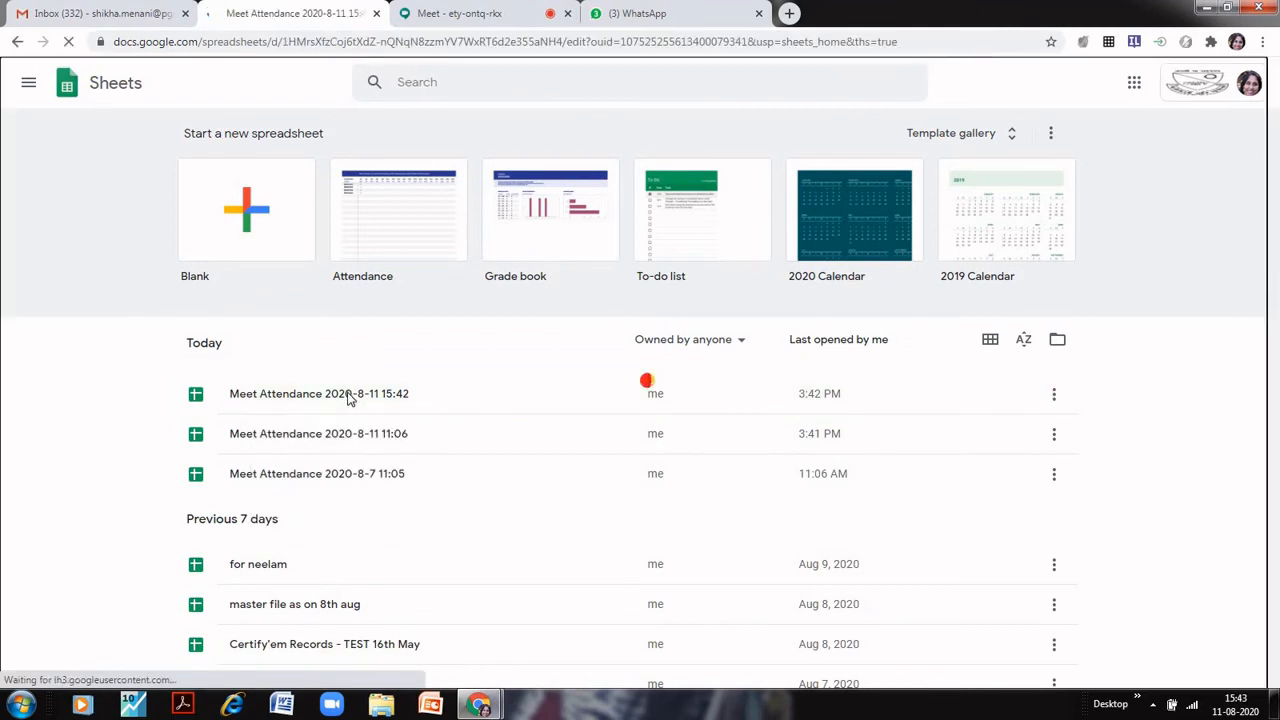
click(319, 393)
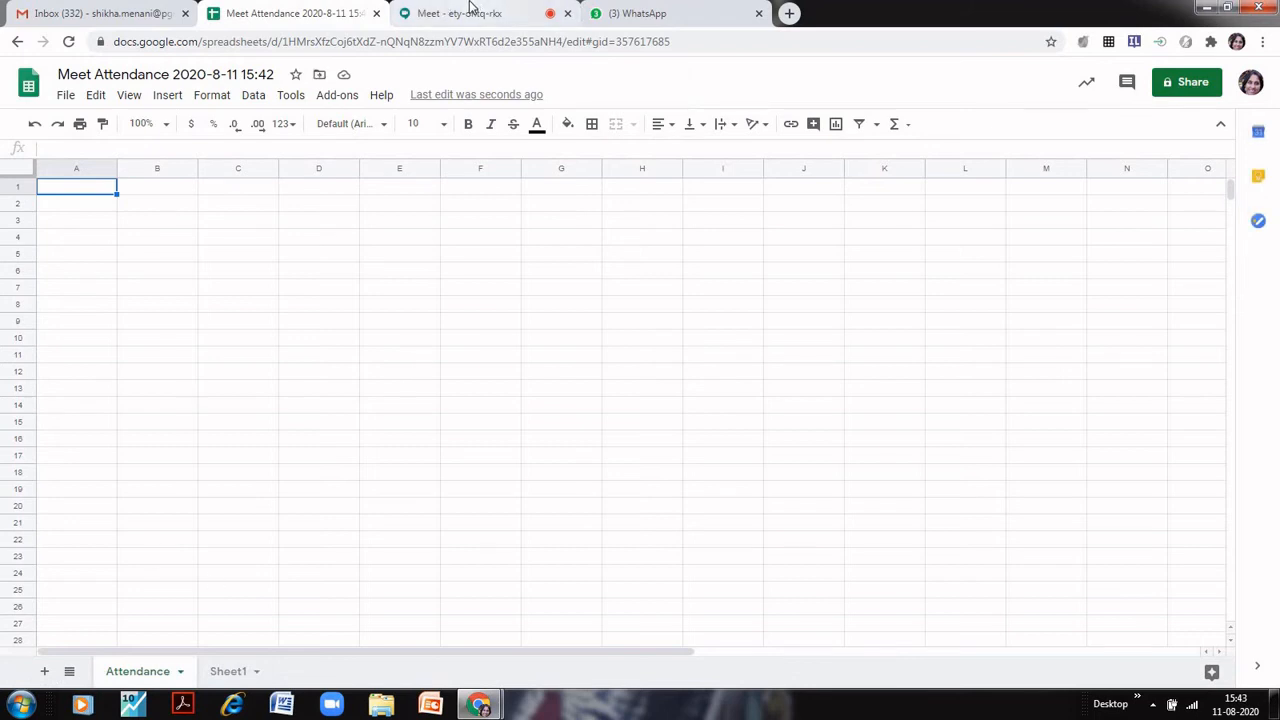
Step: Return to the call, then view the logged date, link and attendees in the spreadsheet
click(459, 13)
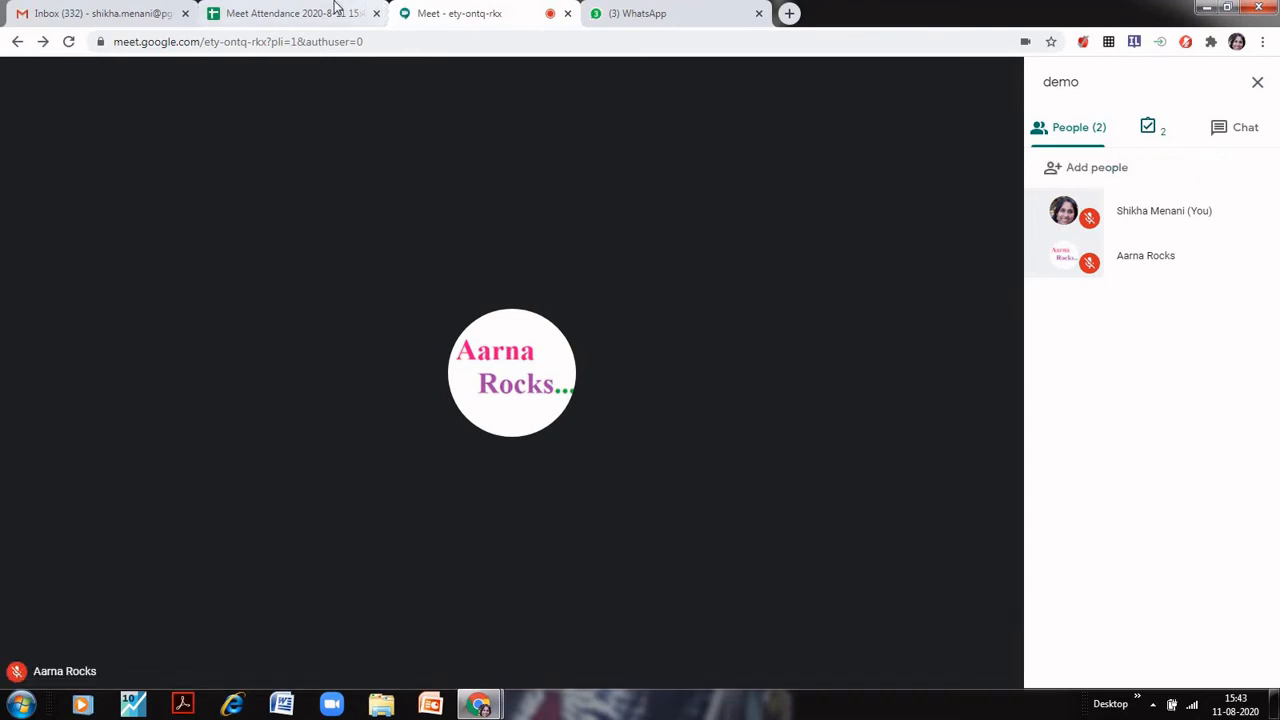
click(290, 13)
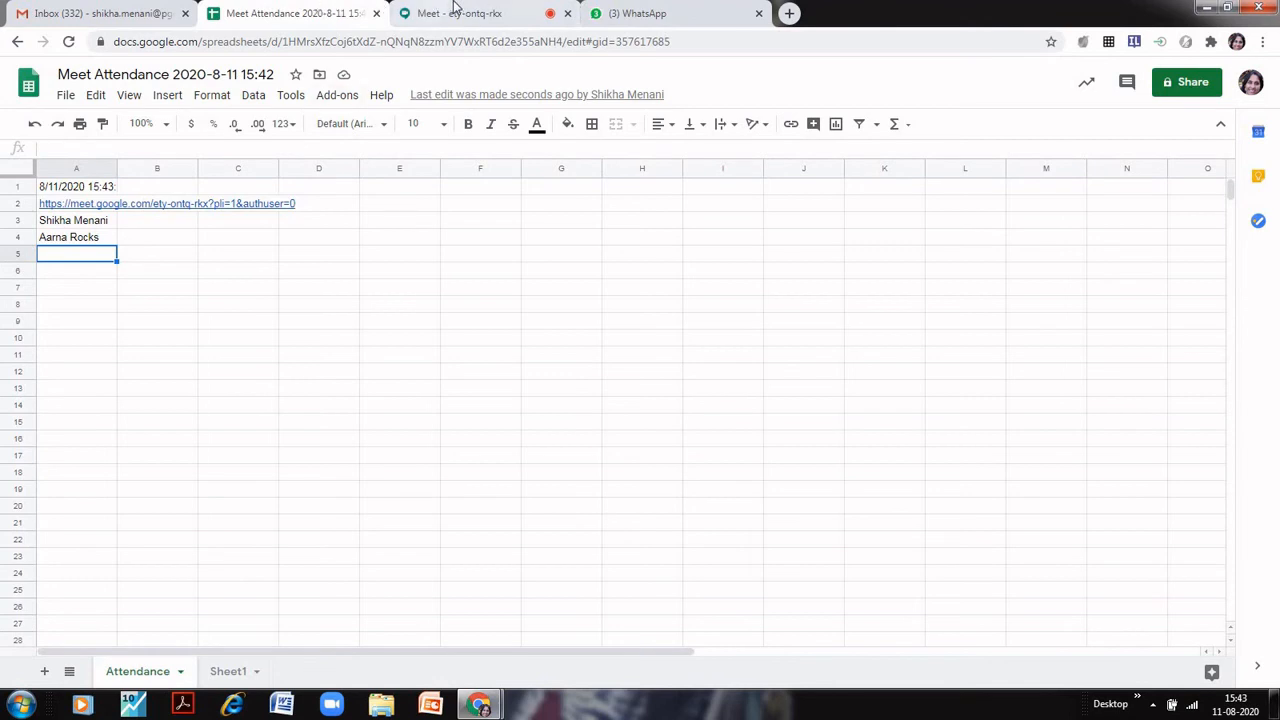
Step: Log the meeting attendance again, then select the spreadsheet title in Sheets
click(458, 13)
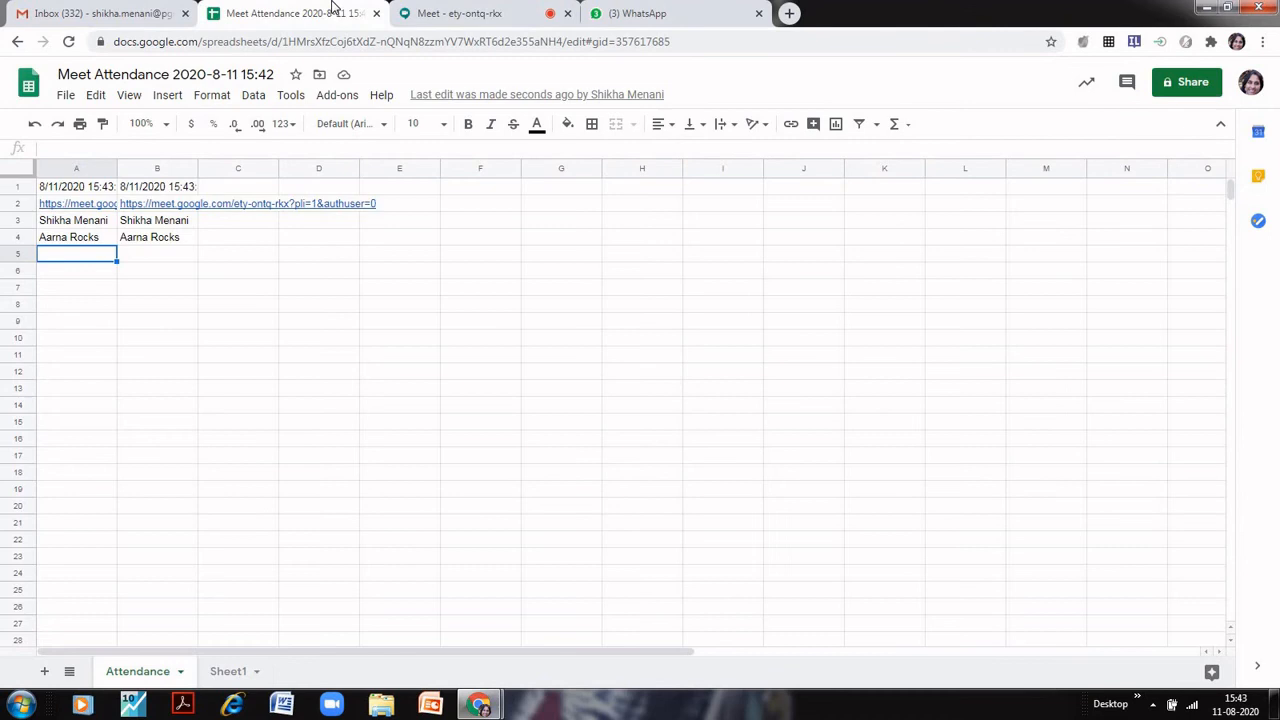
click(165, 74)
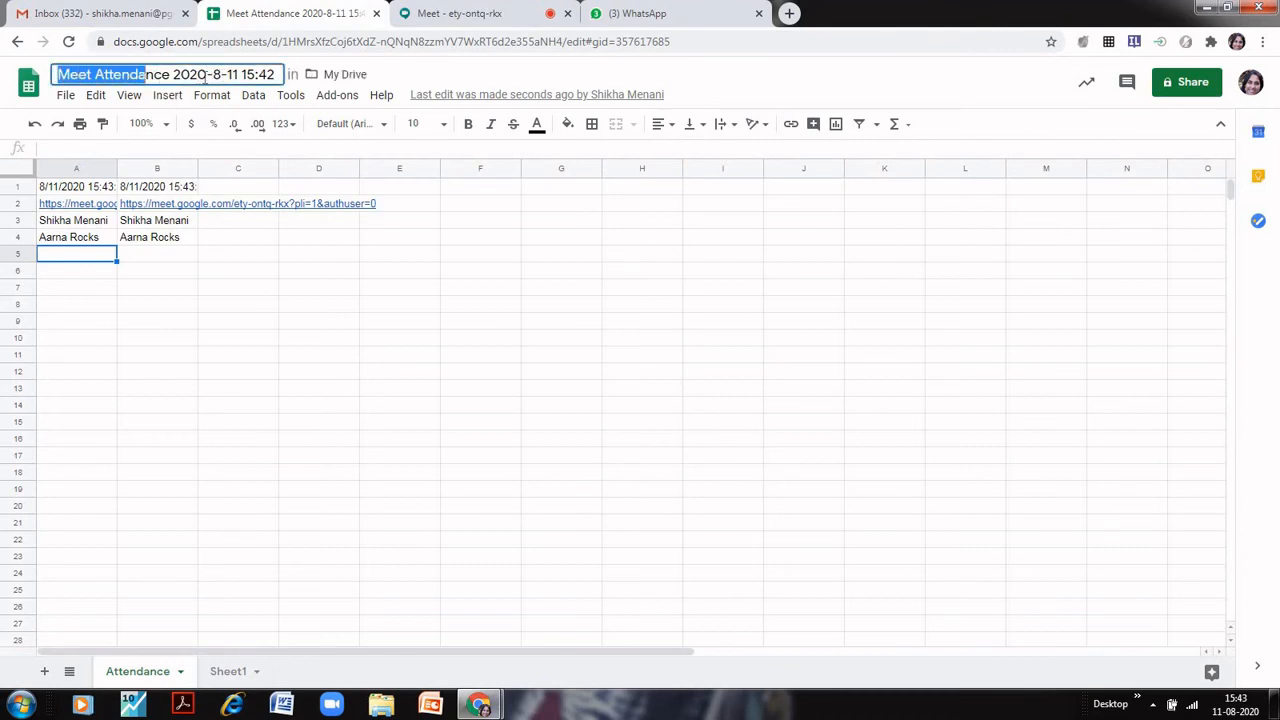
Step: Rename the spreadsheet 'Lecture 1' and come back to it from the Meet tab
text(Leo)
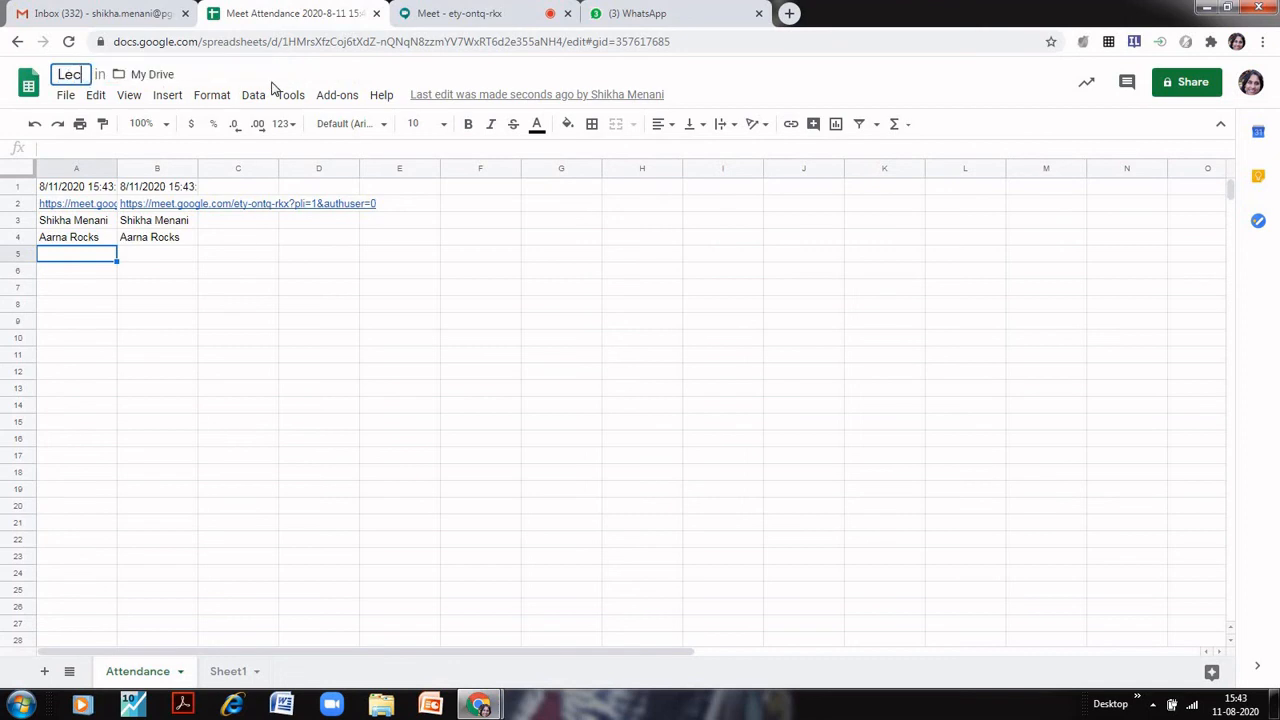
text(Lecture 1)
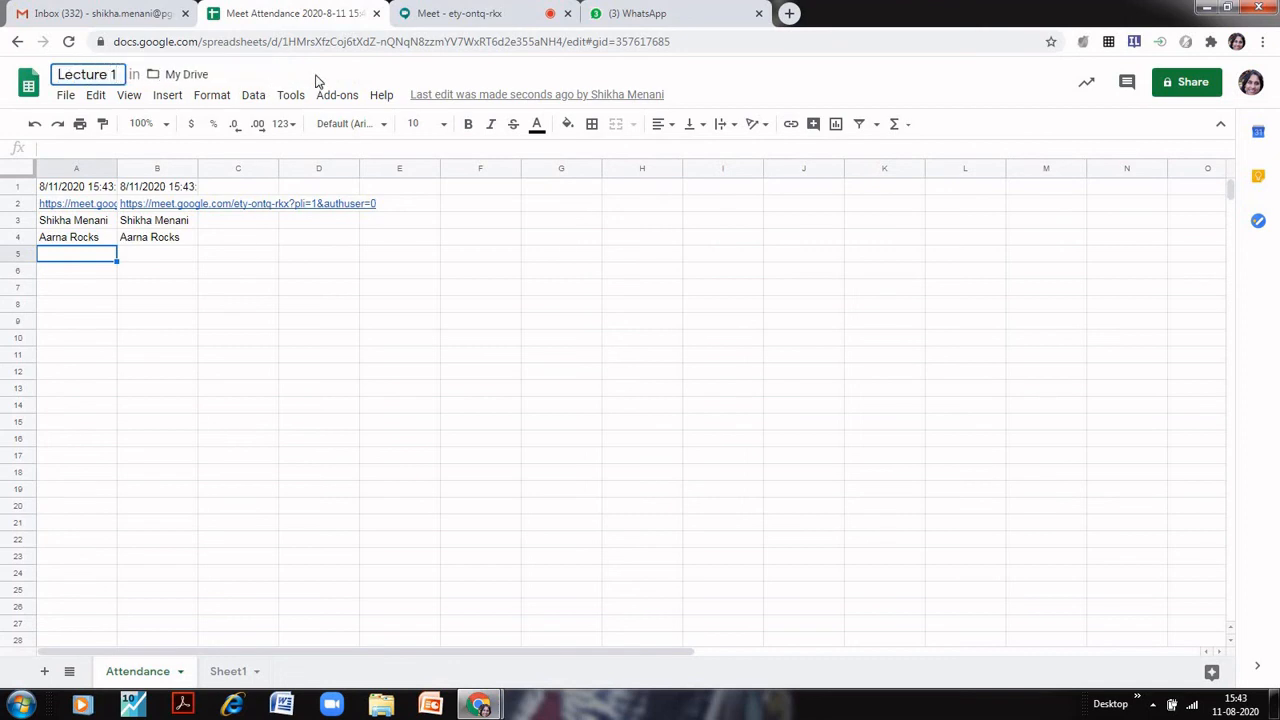
click(460, 13)
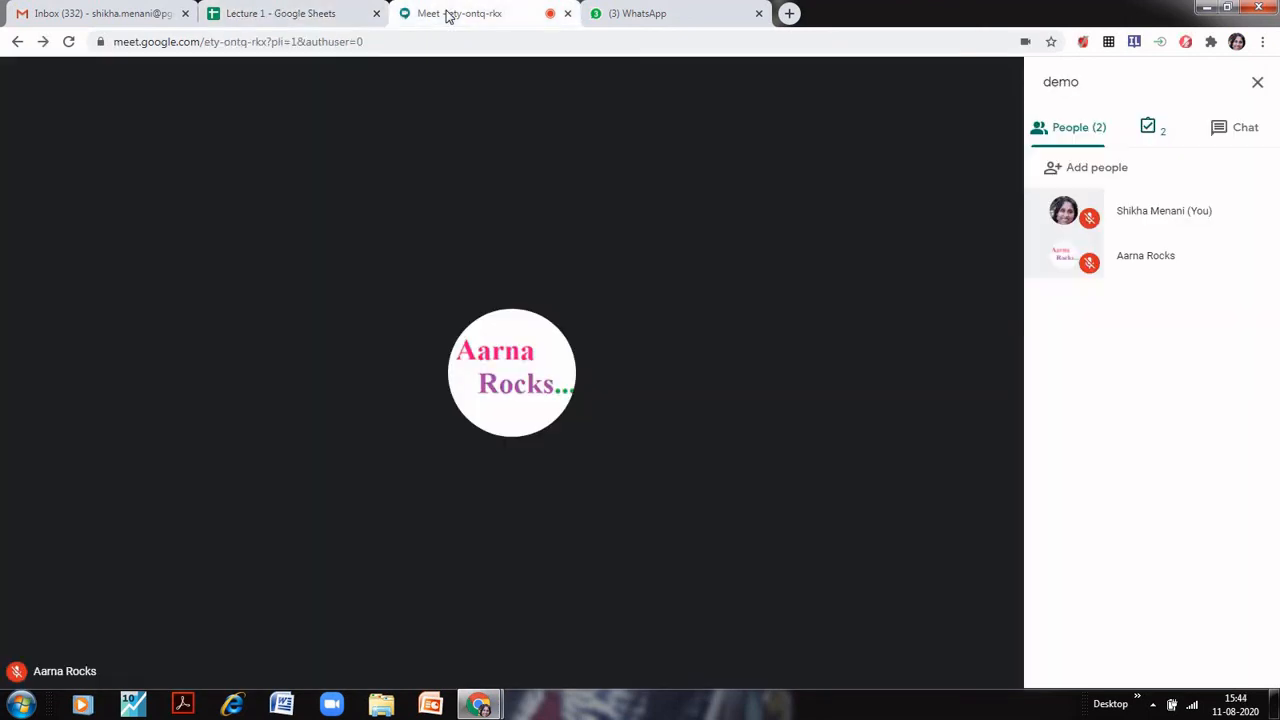
click(280, 13)
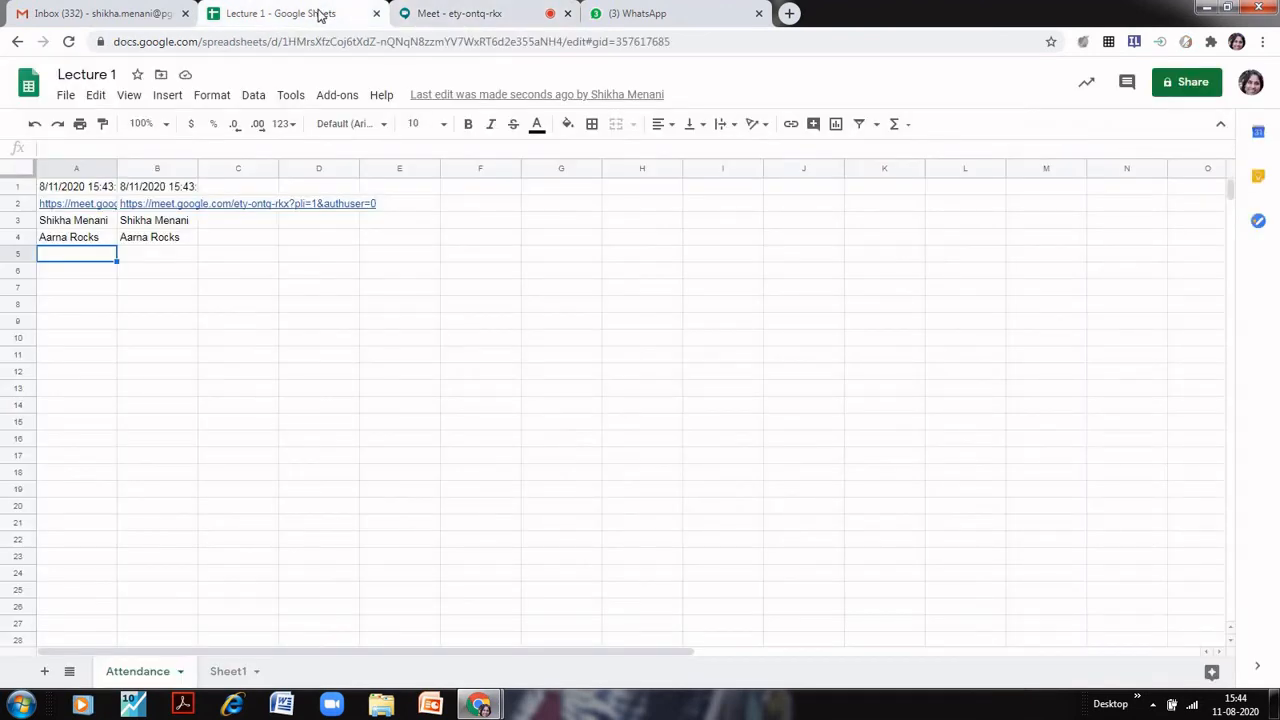
mouse_move(128, 612)
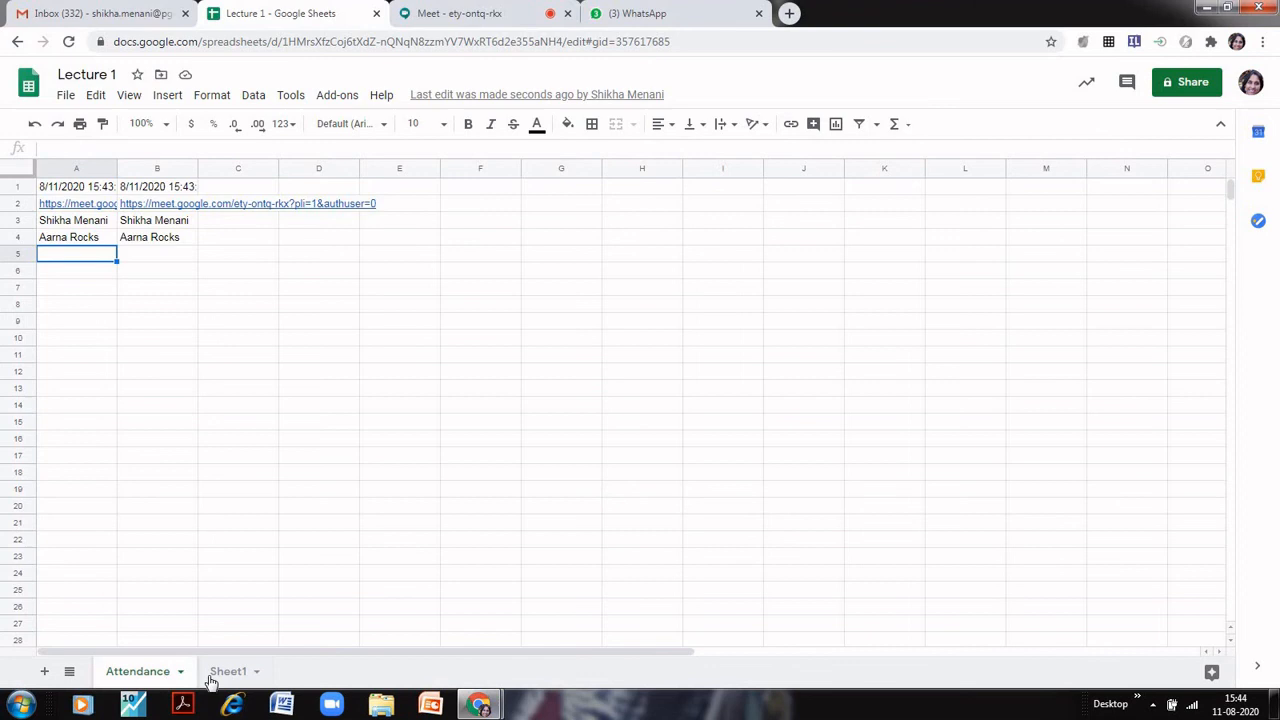
mouse_move(432, 118)
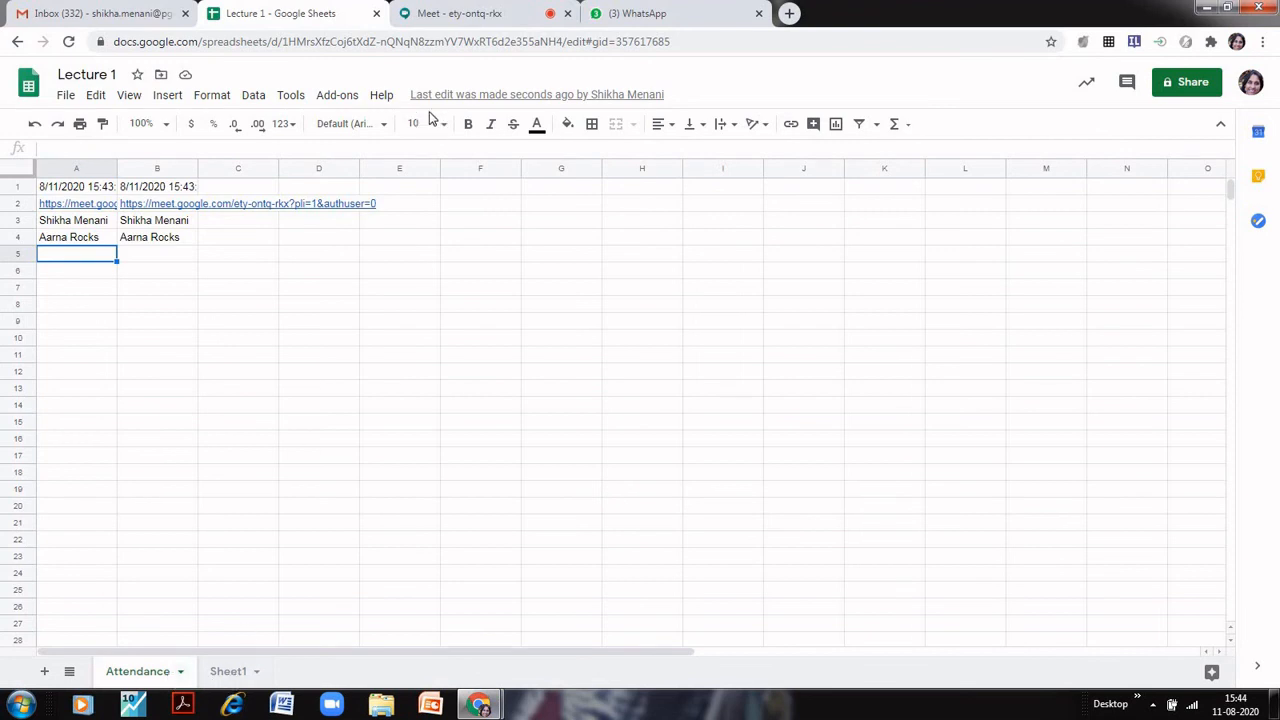
Step: Create the new sheet '8-11-2020 15_44_16', check it in Lecture 1, then return to Meet
click(458, 13)
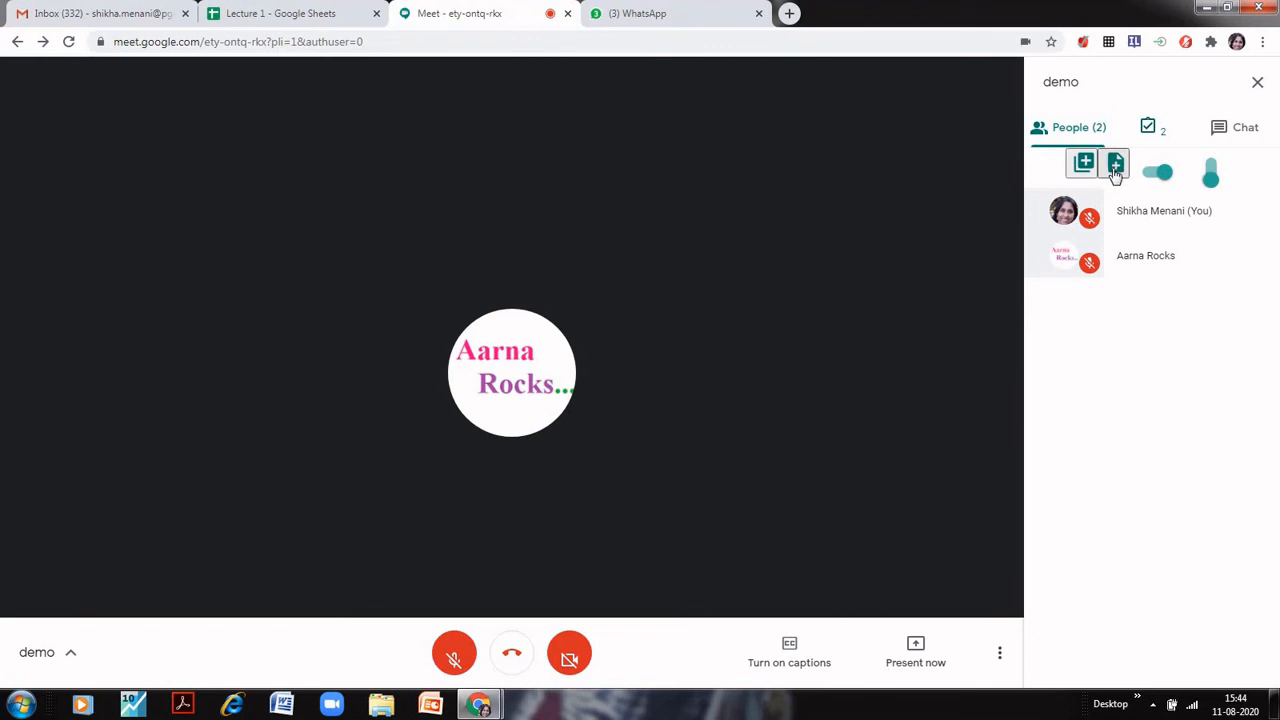
mouse_move(1083, 163)
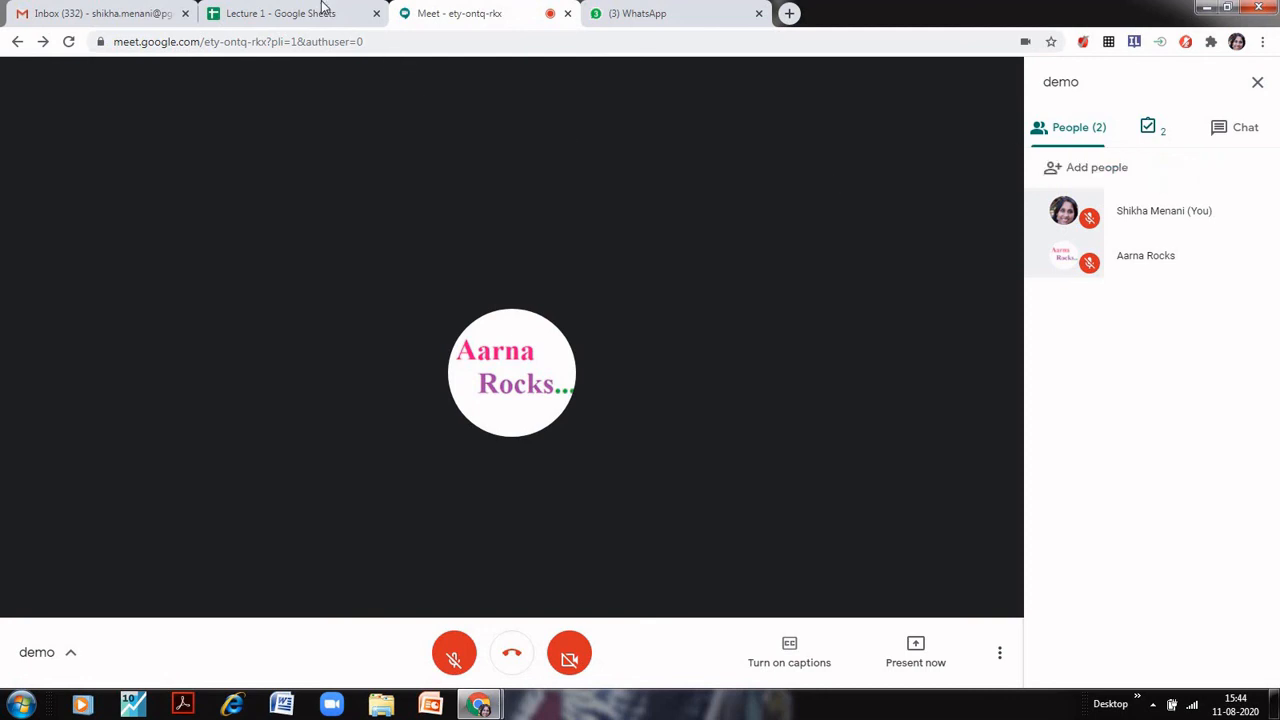
click(290, 13)
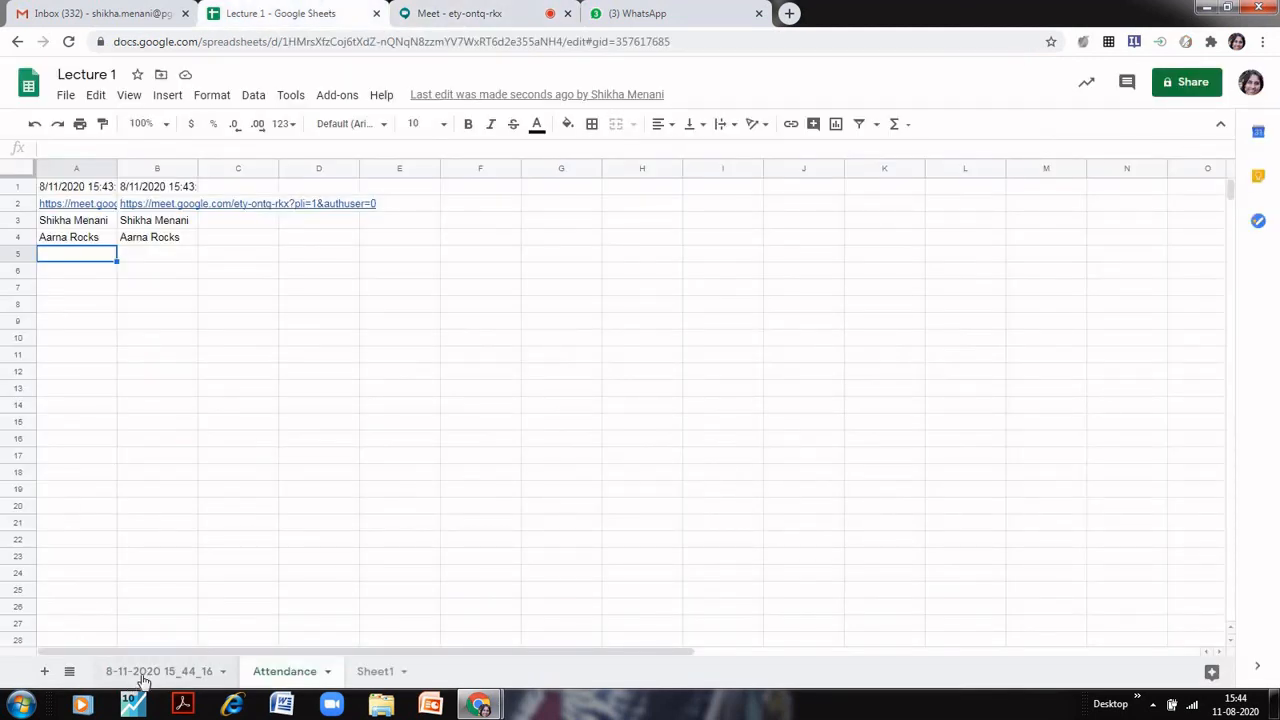
click(160, 671)
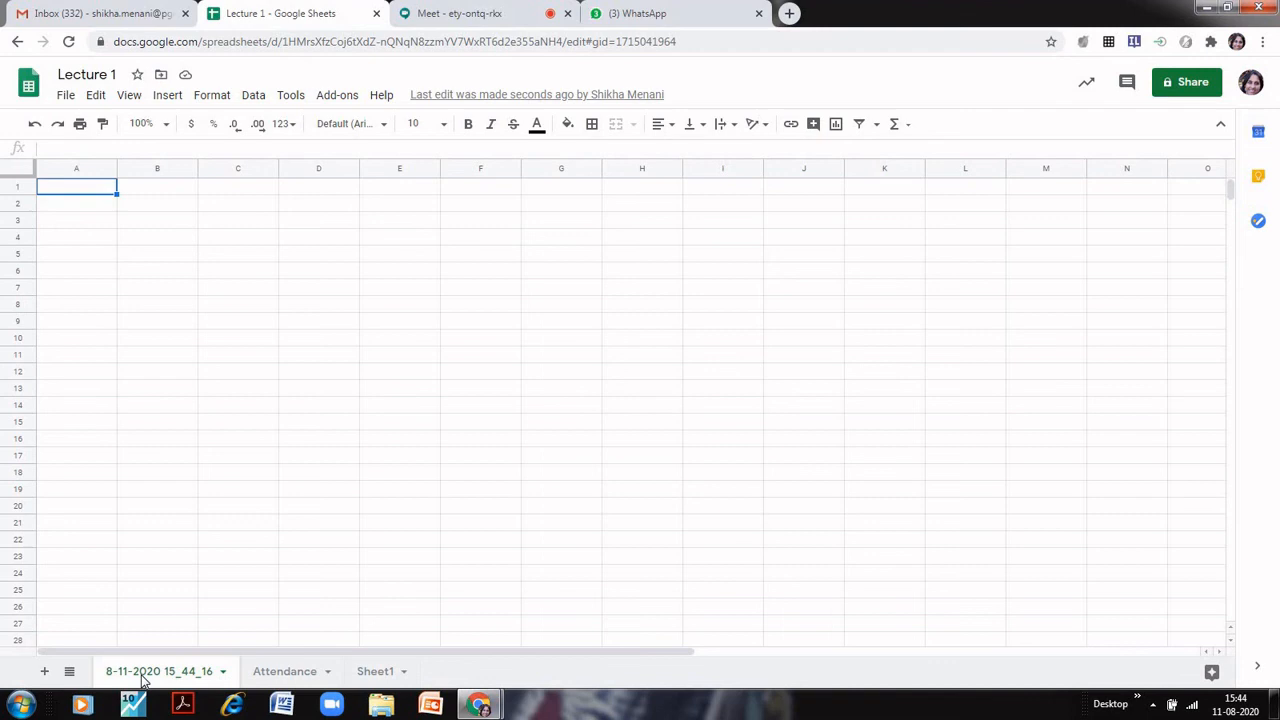
mouse_move(371, 171)
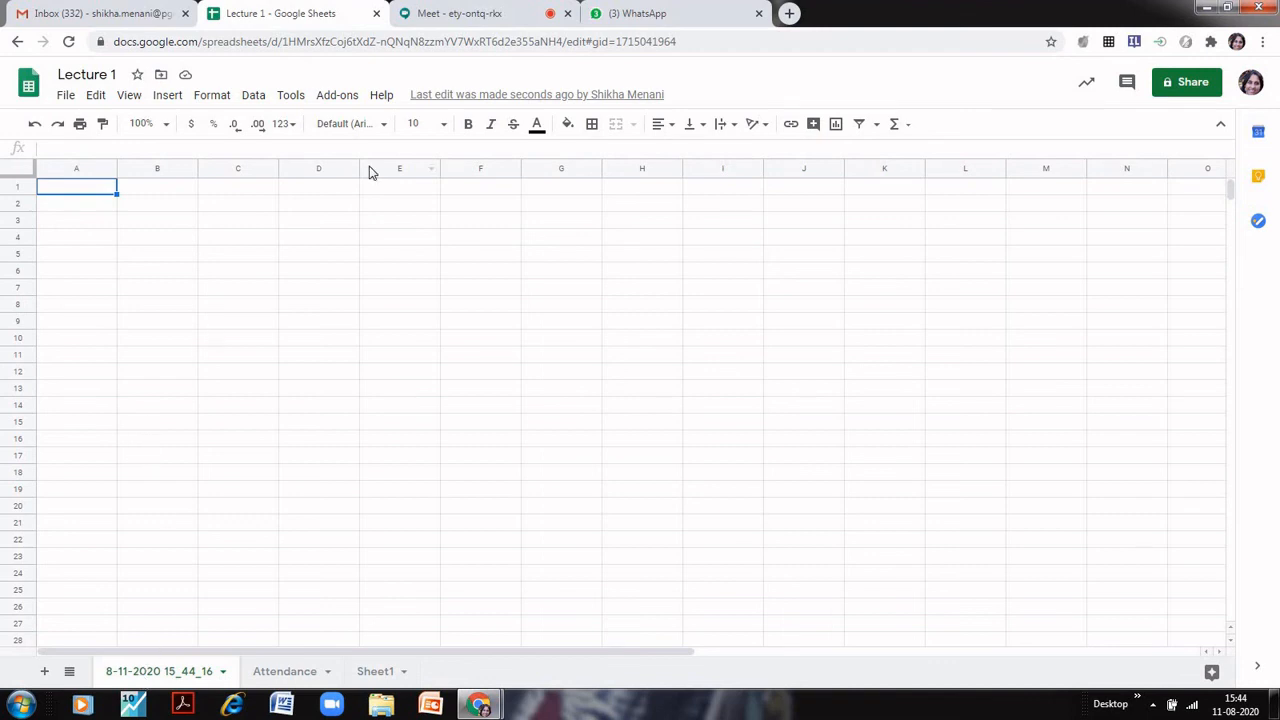
mouse_move(437, 8)
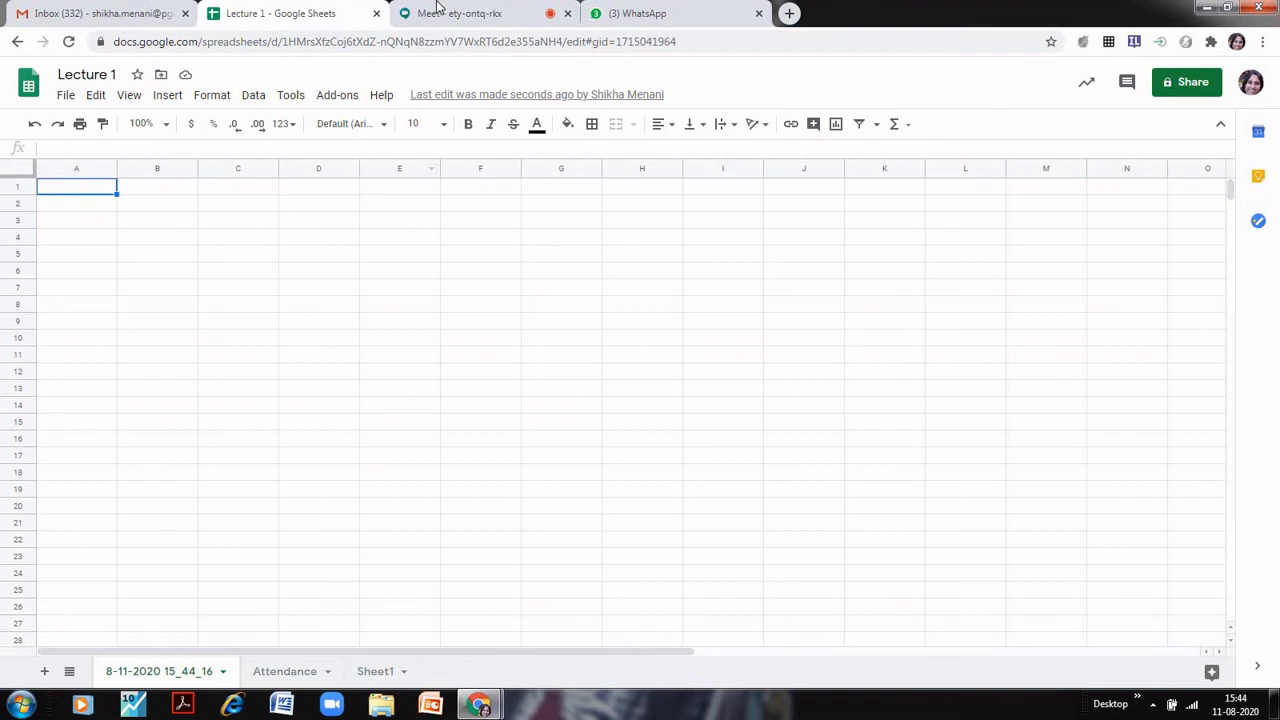
click(470, 13)
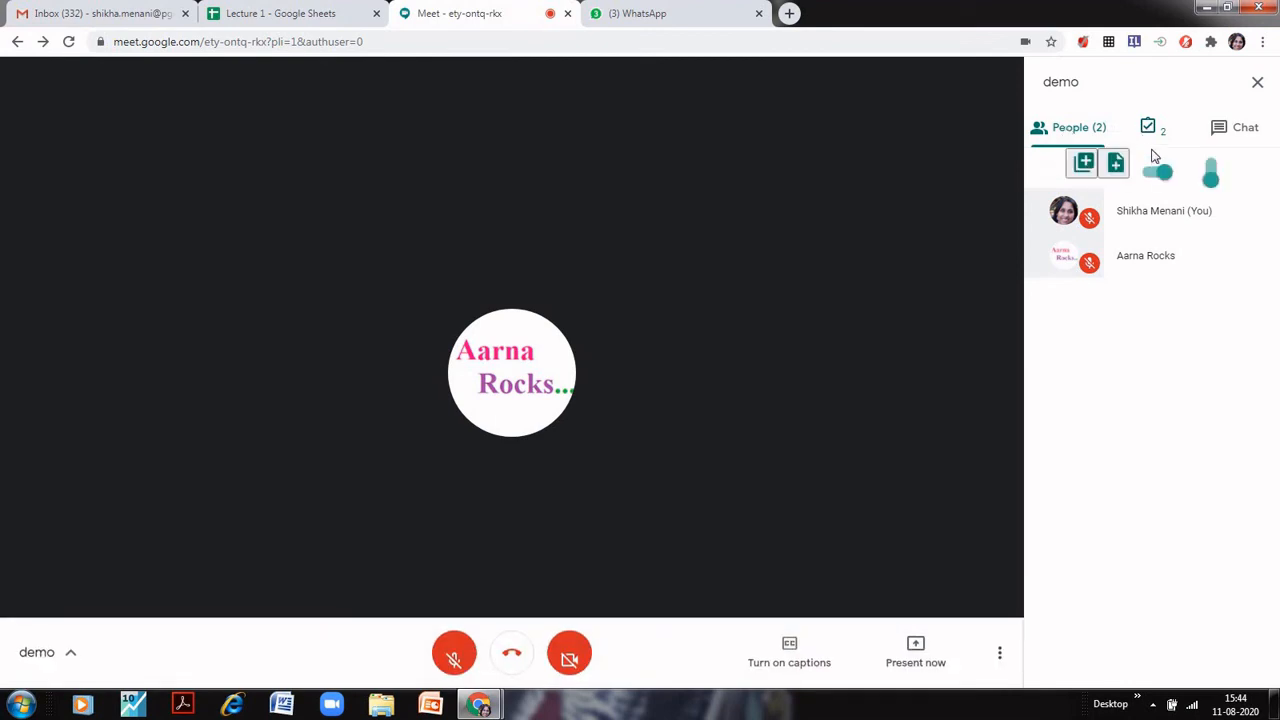
click(1157, 171)
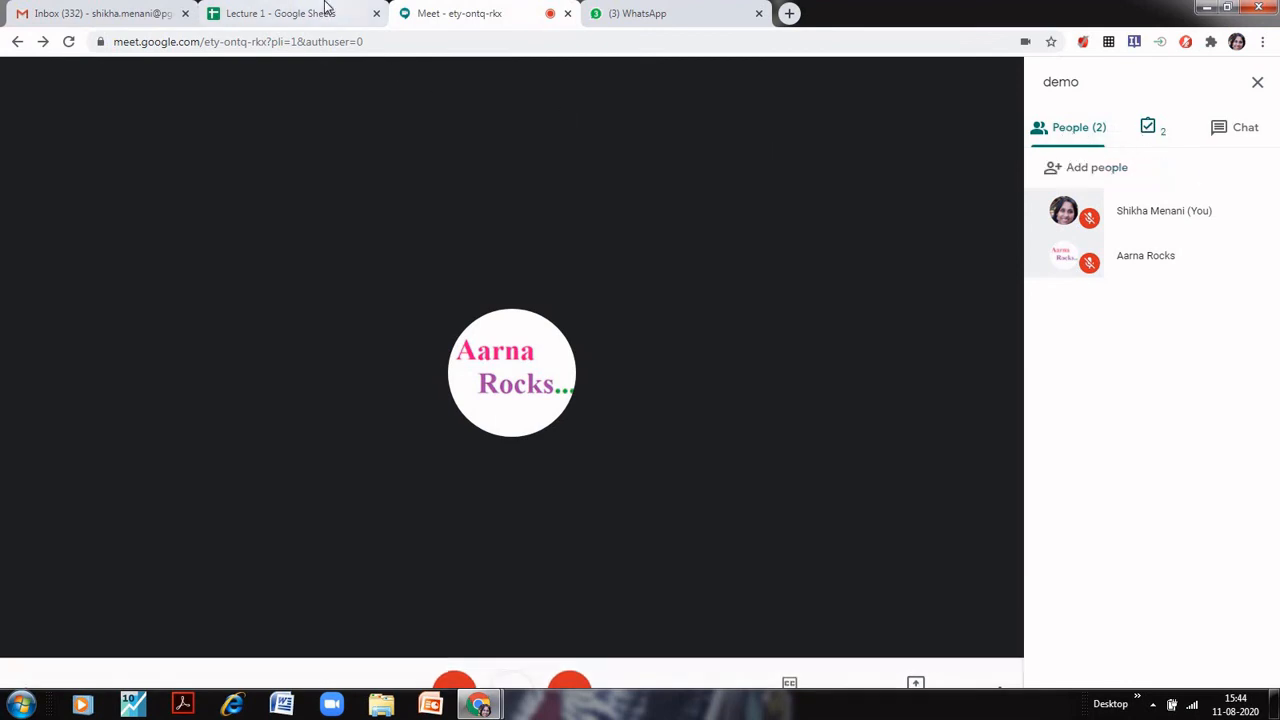
click(290, 13)
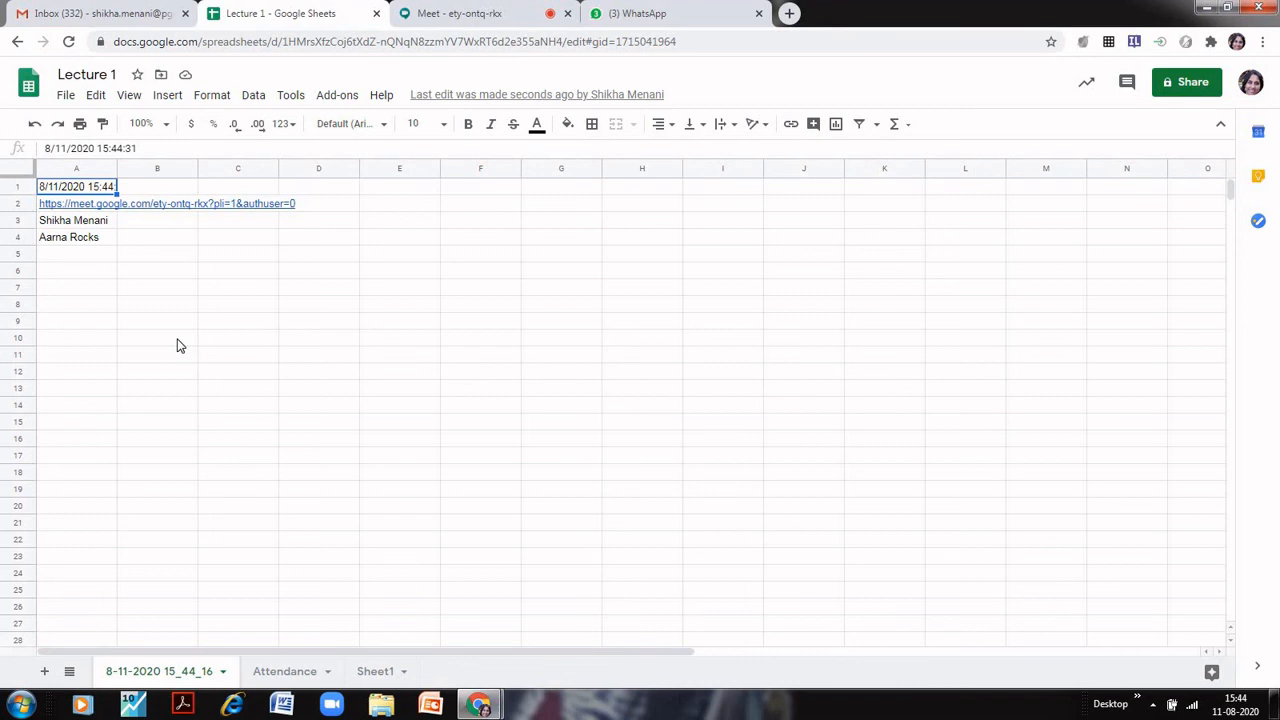
mouse_move(460, 13)
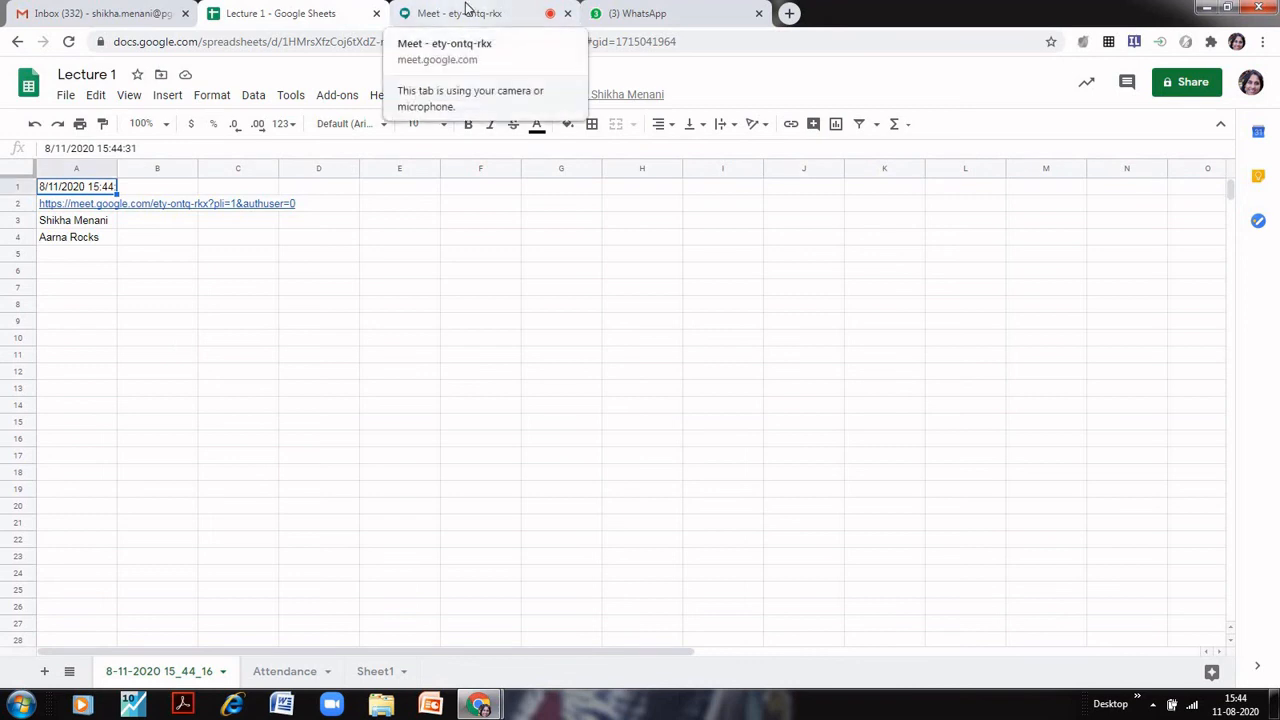
click(458, 13)
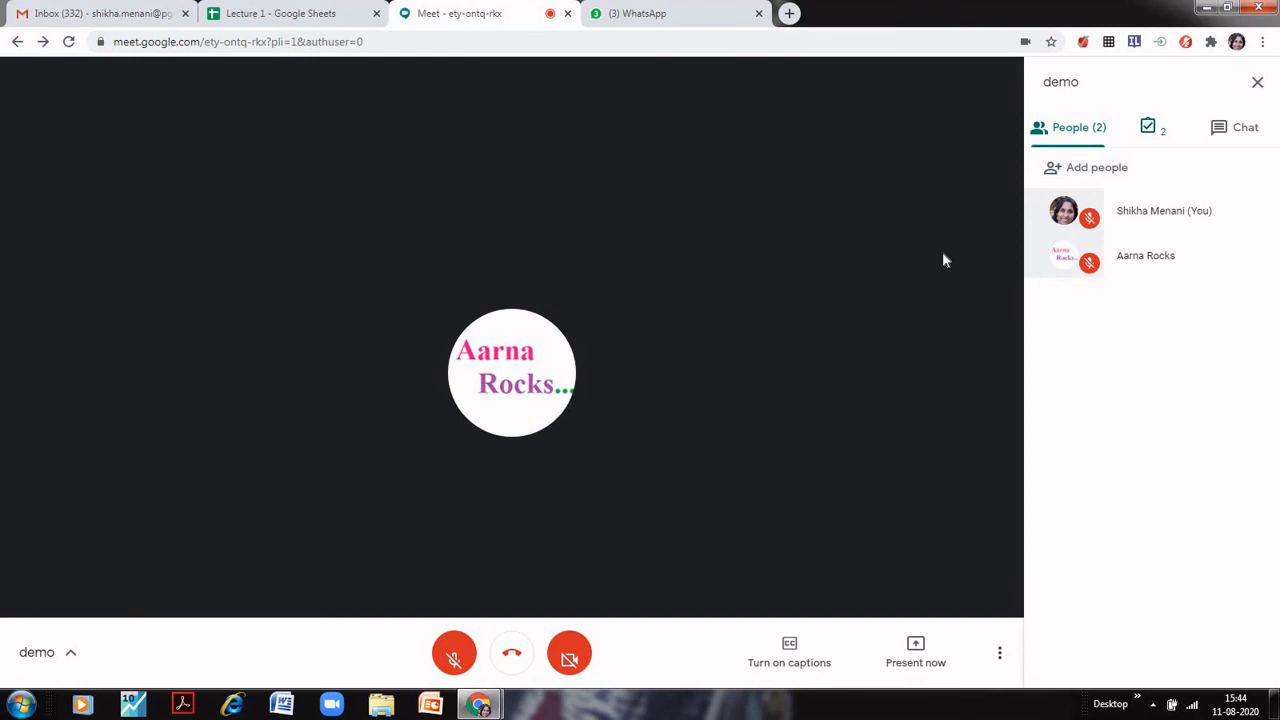
mouse_move(1245, 127)
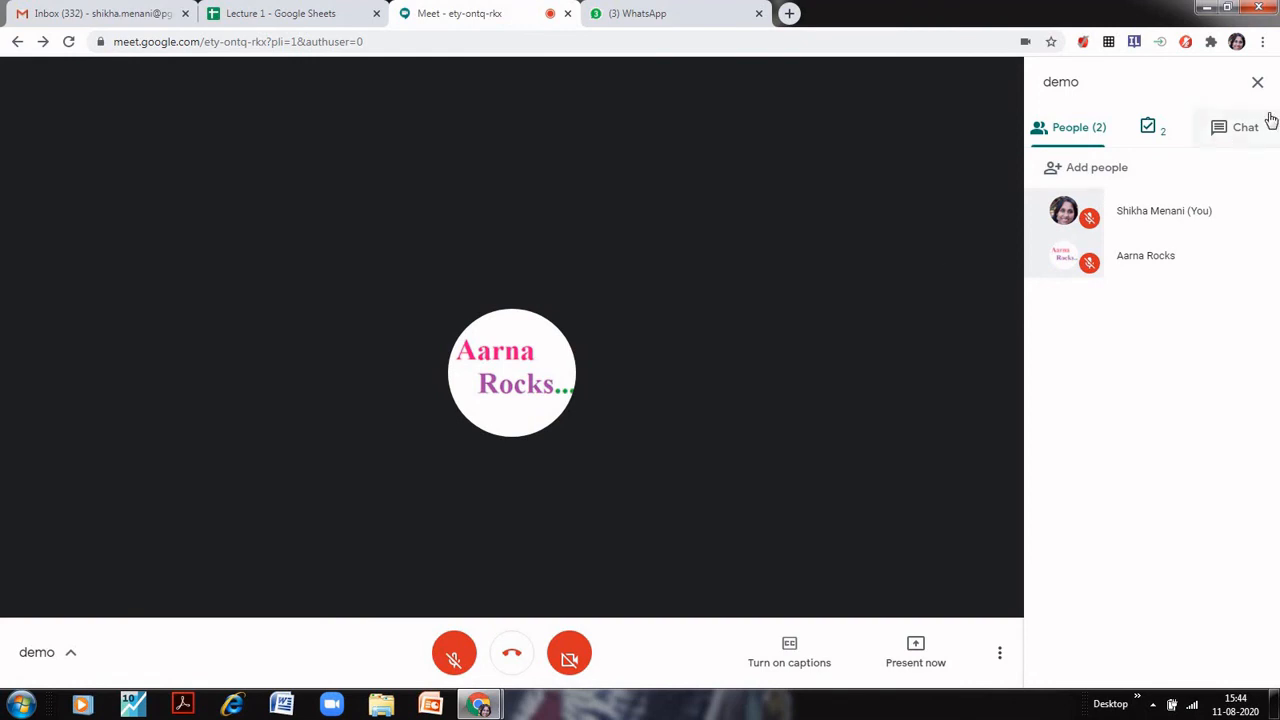